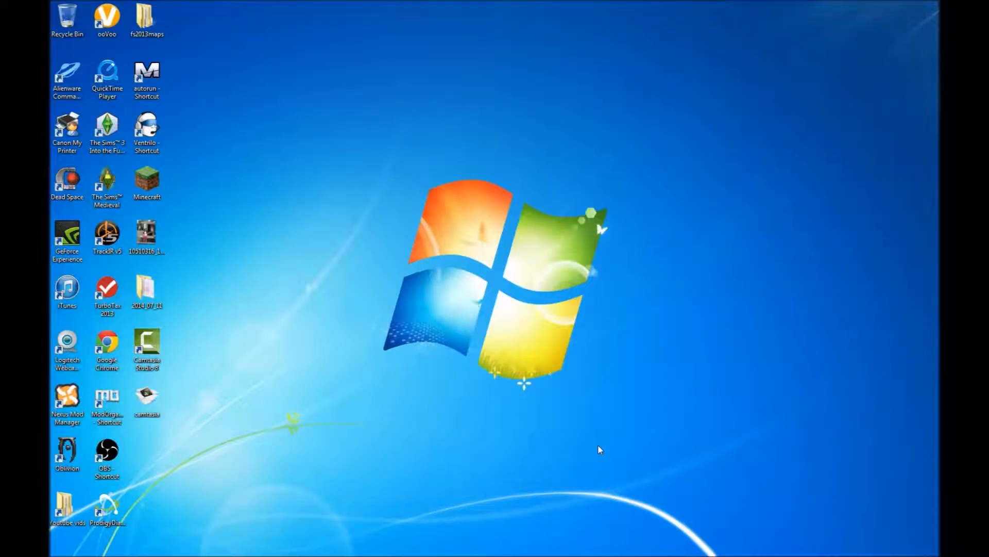
{"action": "mouse_move", "coordinate": [546, 413]}
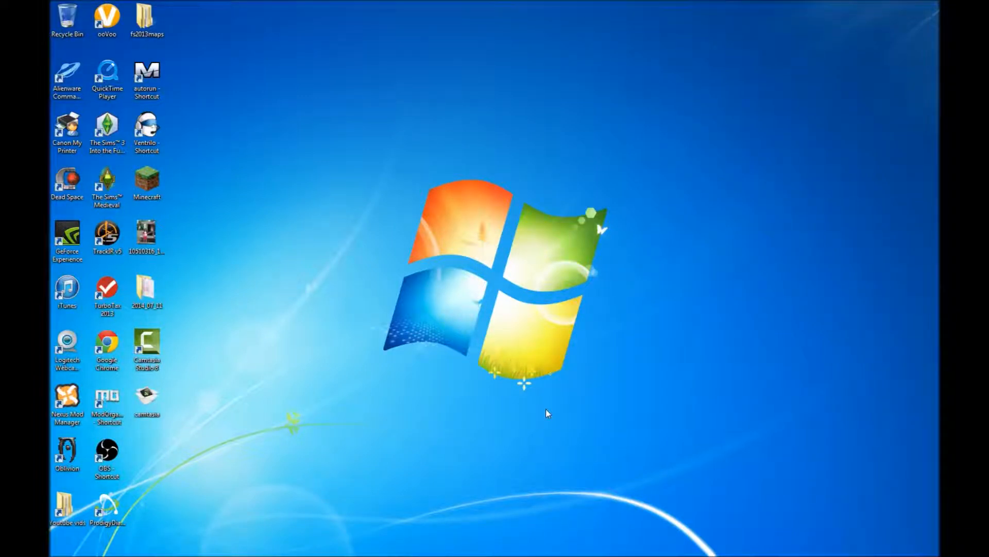
{"action": "mouse_move", "coordinate": [546, 395]}
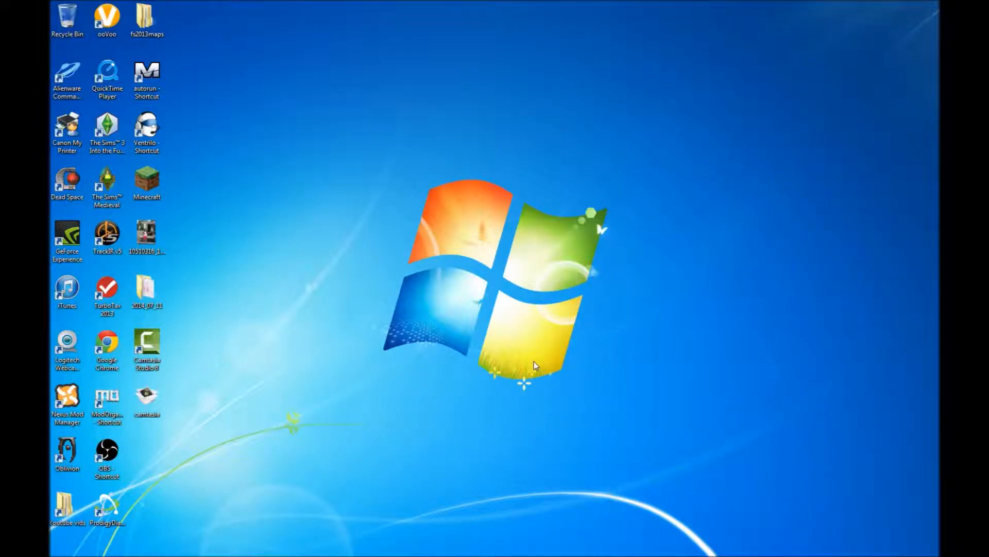
{"action": "mouse_move", "coordinate": [532, 367]}
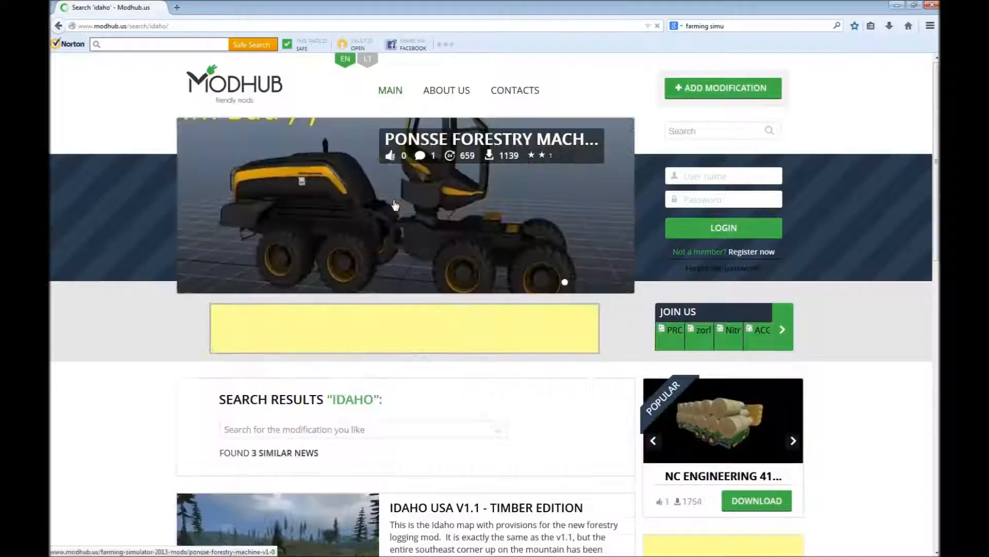
Scroll the modhub.us 'idaho' results to all three maps and open IDAHO USA V1.1.
{"action": "scroll", "scroll_direction": "down", "scroll_amount": 3}
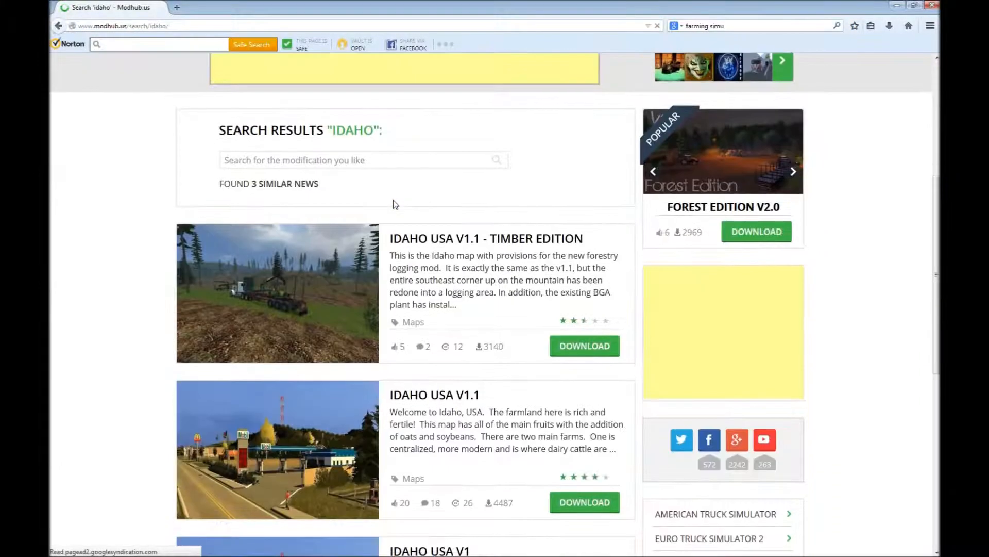
{"action": "scroll", "scroll_direction": "down", "scroll_amount": 3}
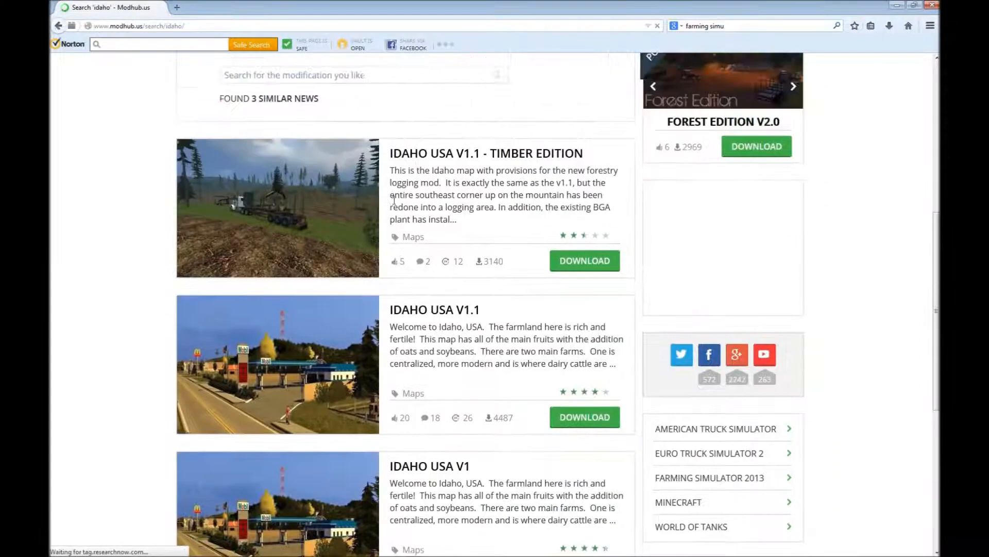
{"action": "scroll", "scroll_direction": "down", "scroll_amount": 3}
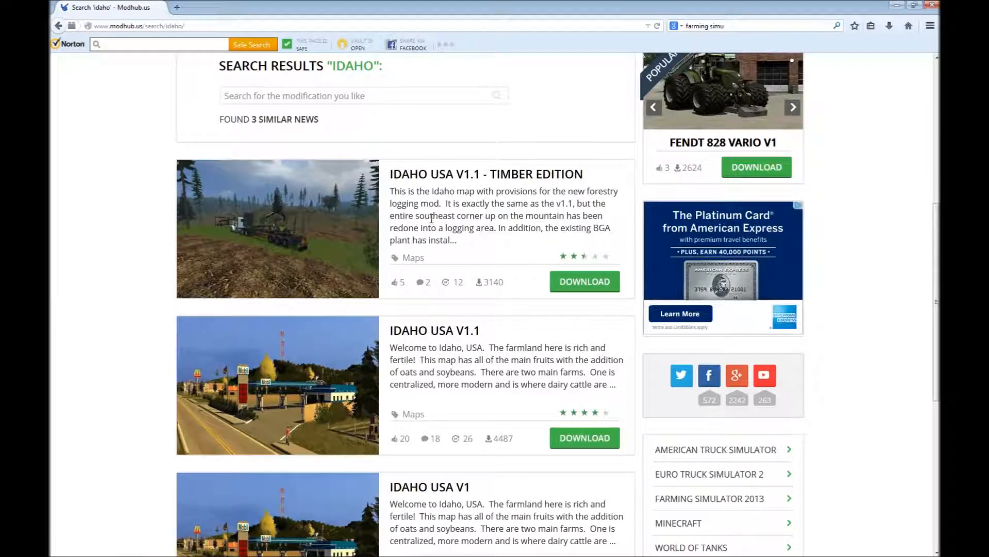
{"action": "scroll", "scroll_direction": "down", "scroll_amount": 3}
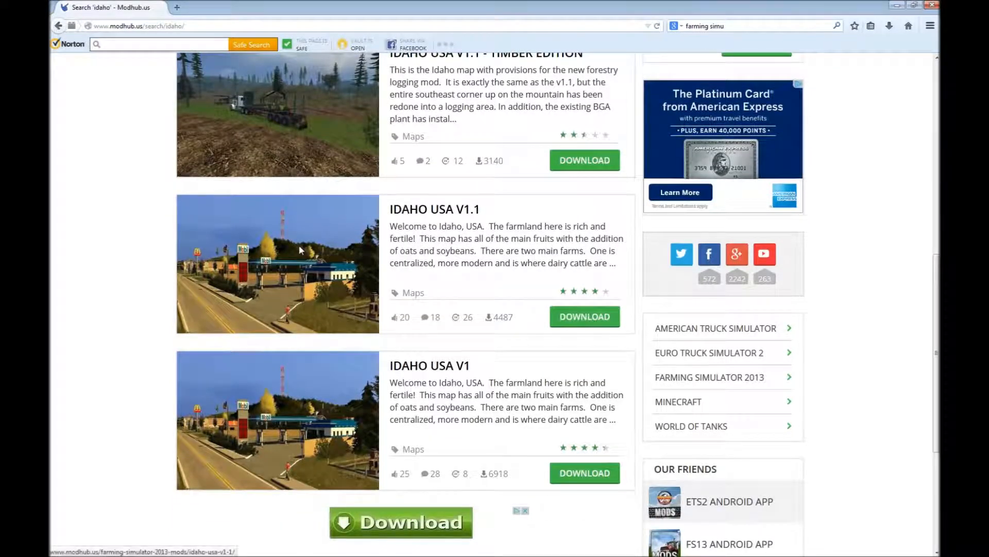
{"action": "scroll", "scroll_direction": "down", "scroll_amount": 3}
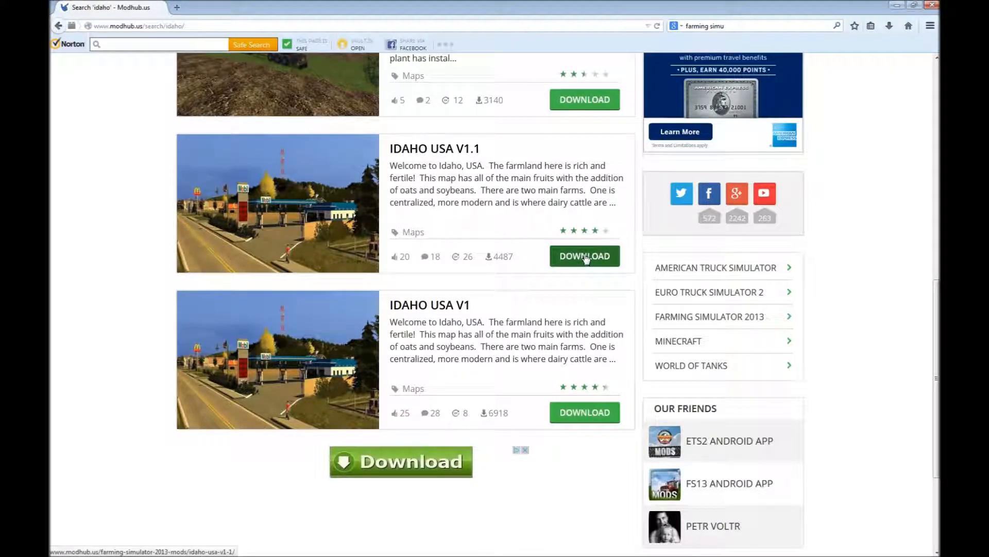
{"action": "mouse_move", "coordinate": [413, 152]}
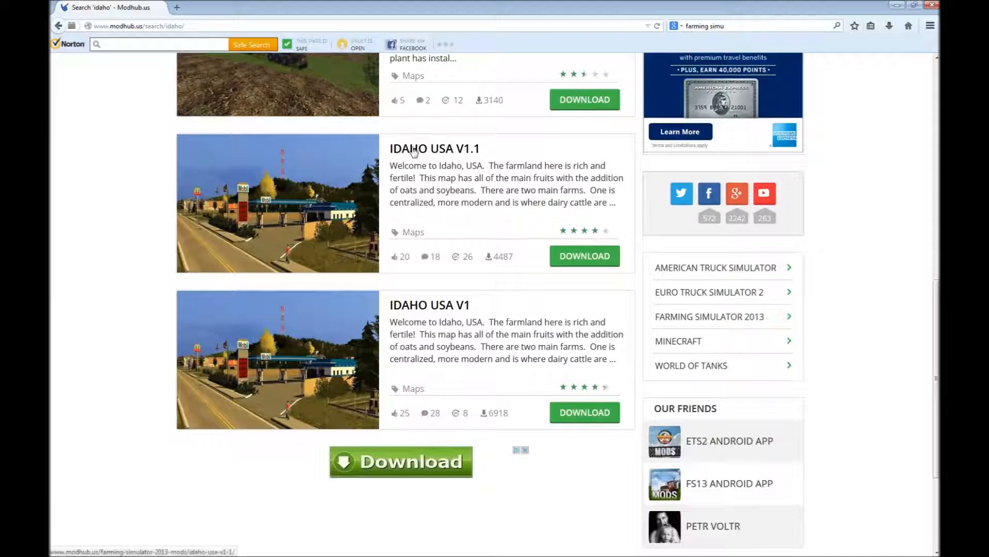
{"action": "left_click", "coordinate": [434, 149]}
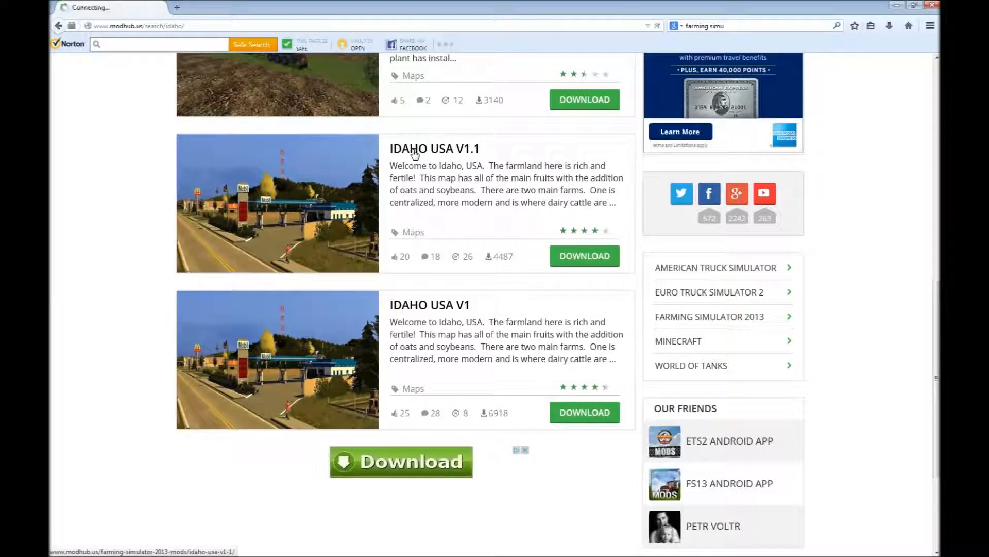
Scroll past the Idaho USA V1.1 credits and start the 302 Mb Modhub.us download.
{"action": "left_click", "coordinate": [434, 148]}
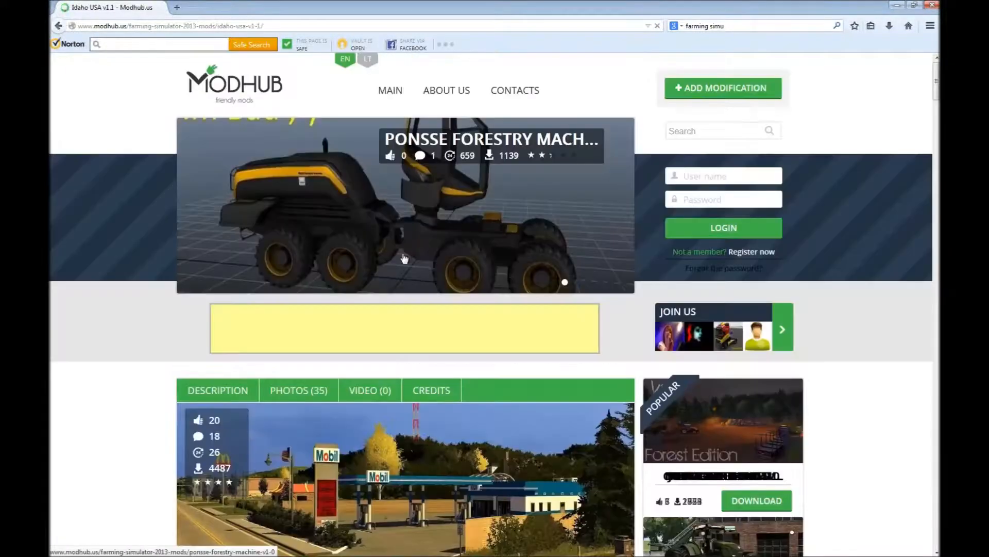
{"action": "scroll", "scroll_direction": "down", "scroll_amount": 3}
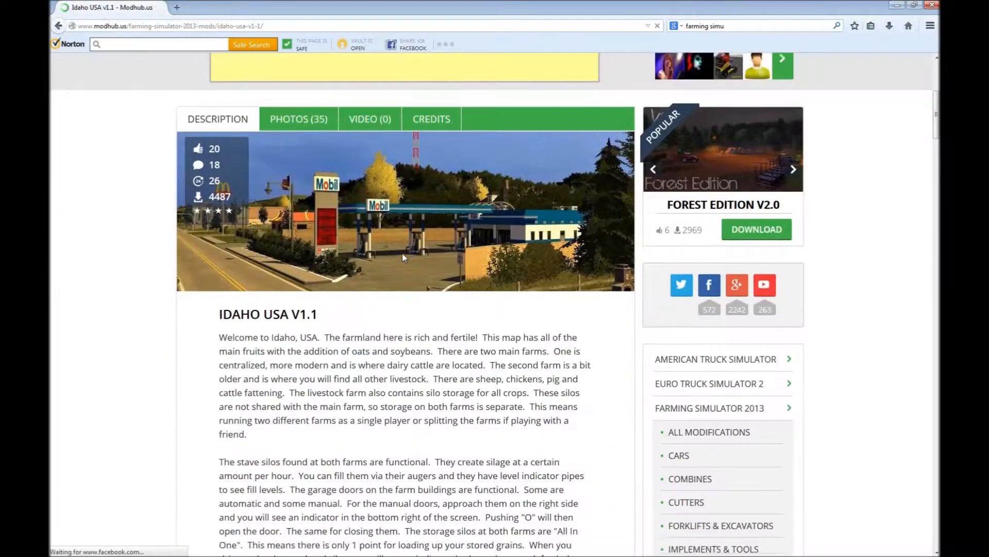
{"action": "scroll", "scroll_direction": "down", "scroll_amount": 3}
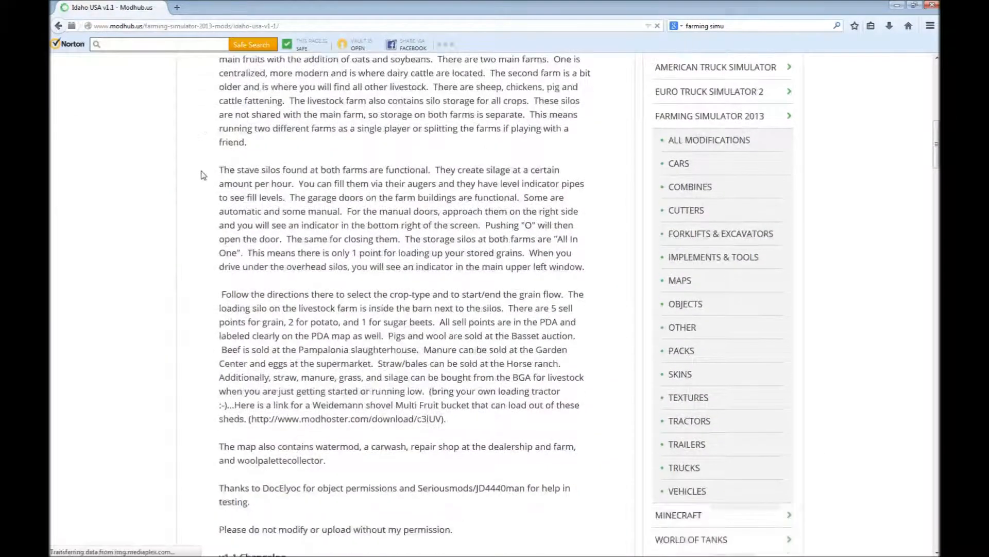
{"action": "scroll", "scroll_direction": "down", "scroll_amount": 3}
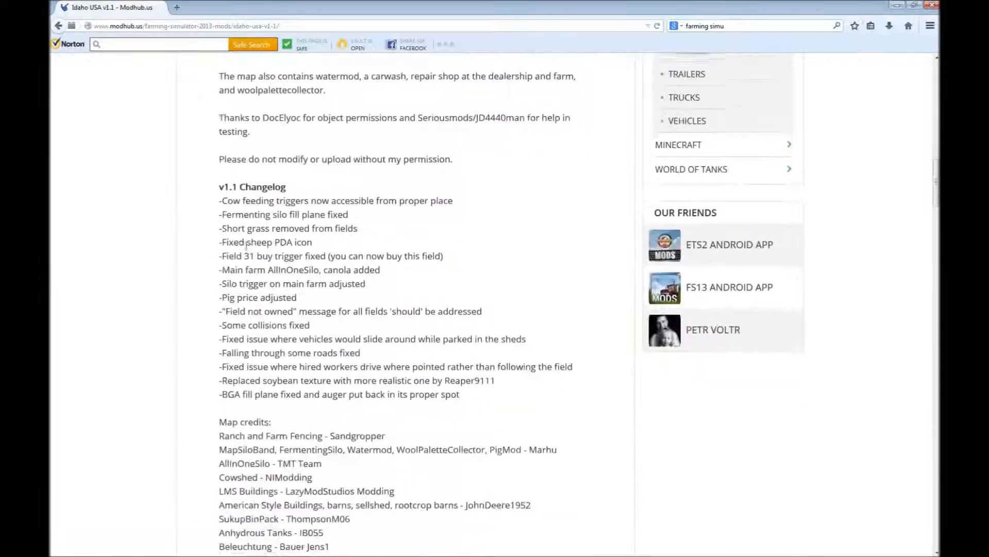
{"action": "scroll", "scroll_direction": "down", "scroll_amount": 3}
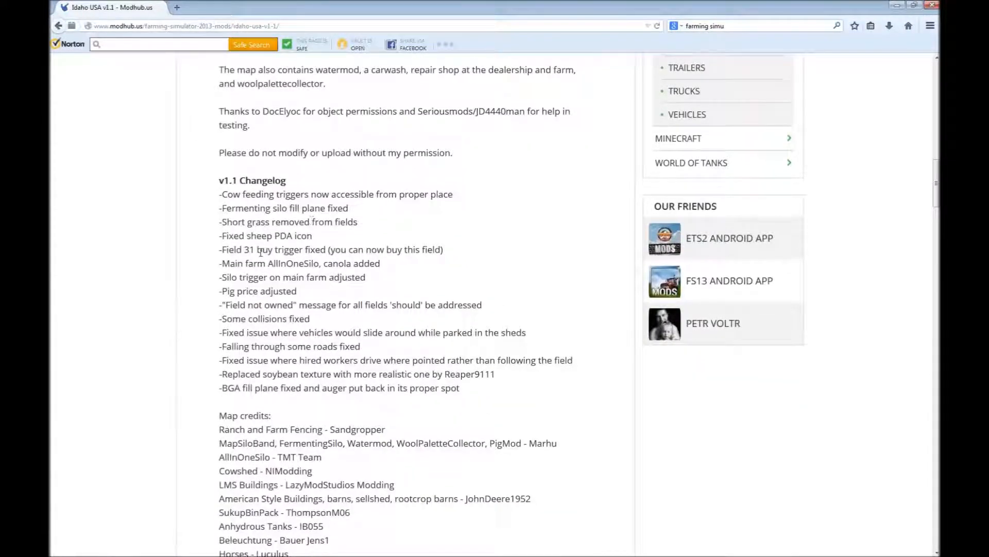
{"action": "scroll", "scroll_direction": "down", "scroll_amount": 3}
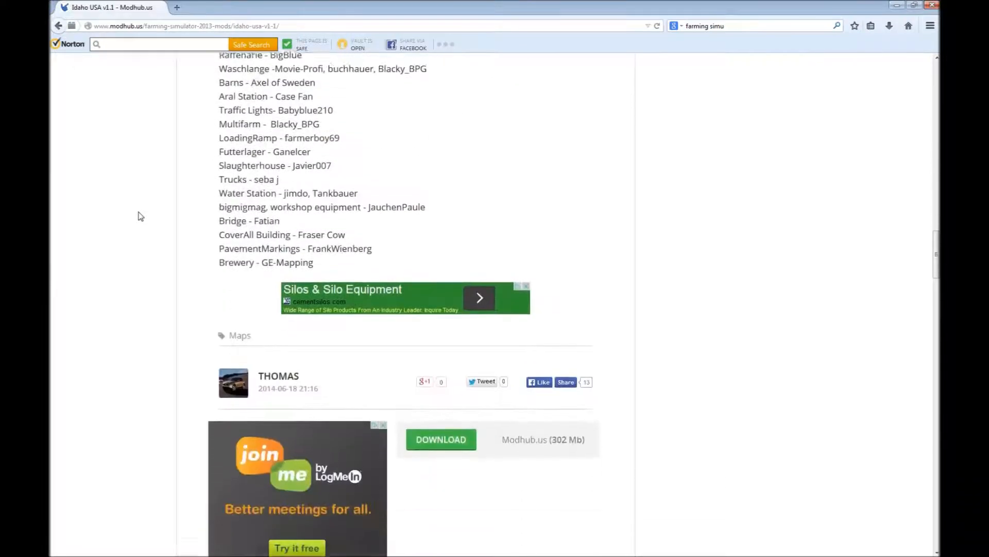
{"action": "scroll", "scroll_direction": "down", "scroll_amount": 3}
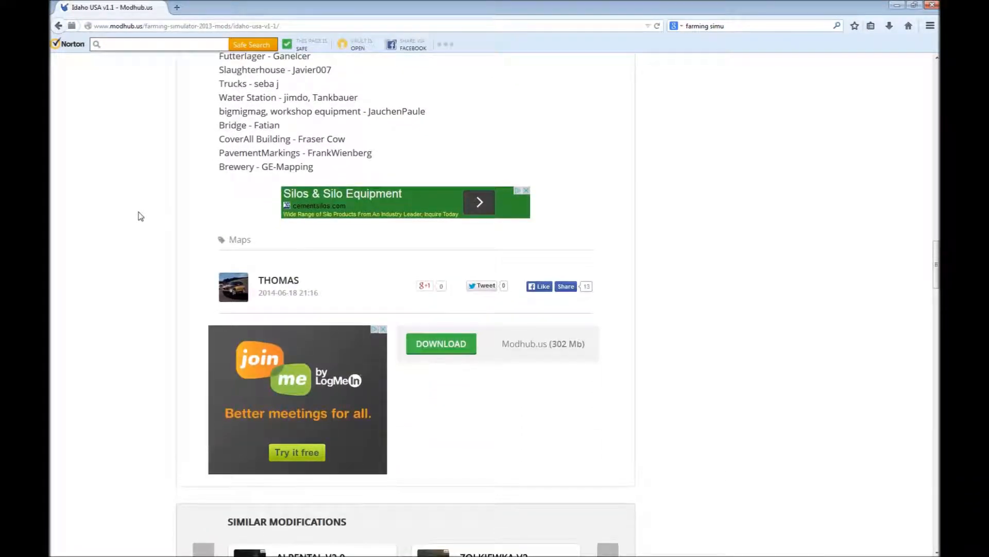
{"action": "mouse_move", "coordinate": [441, 343]}
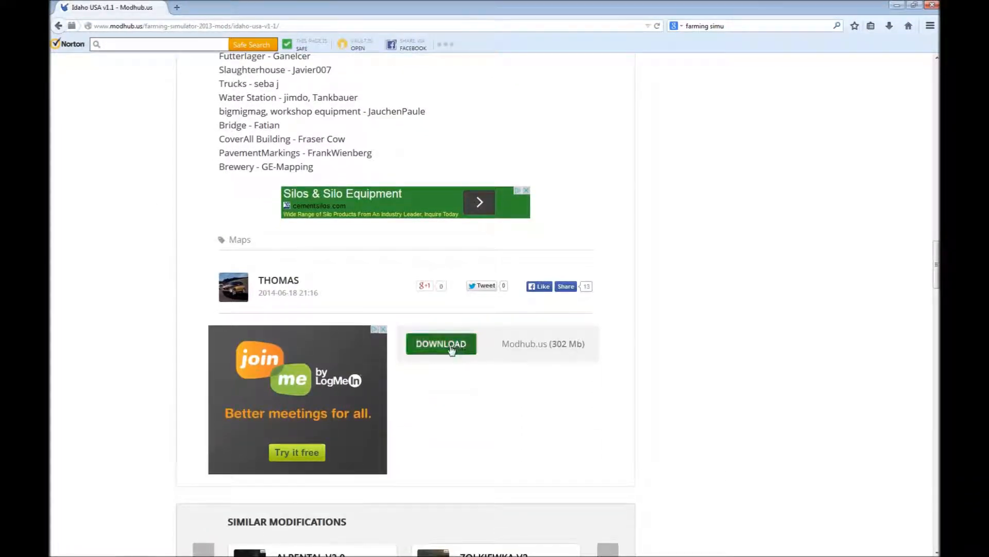
{"action": "left_click", "coordinate": [441, 343]}
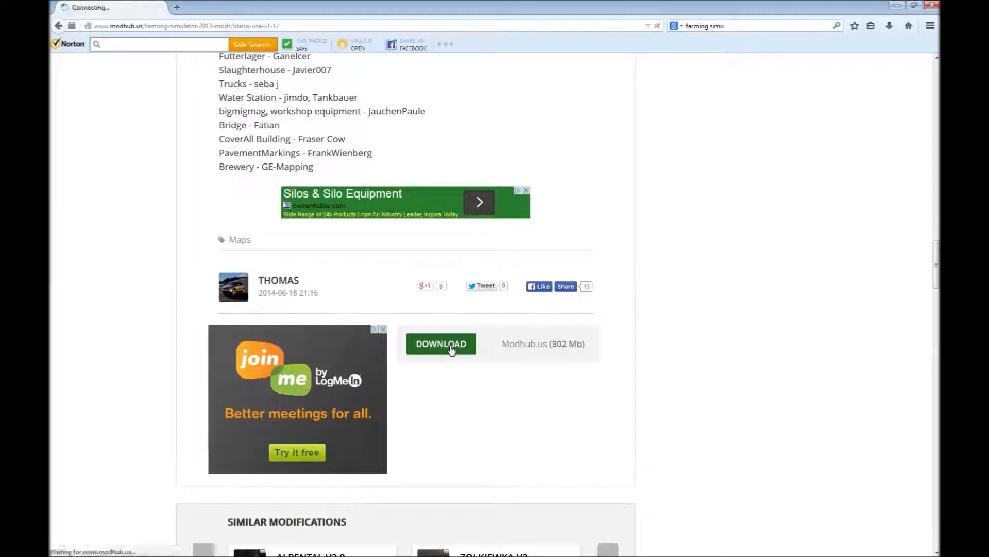
{"action": "left_click", "coordinate": [440, 343]}
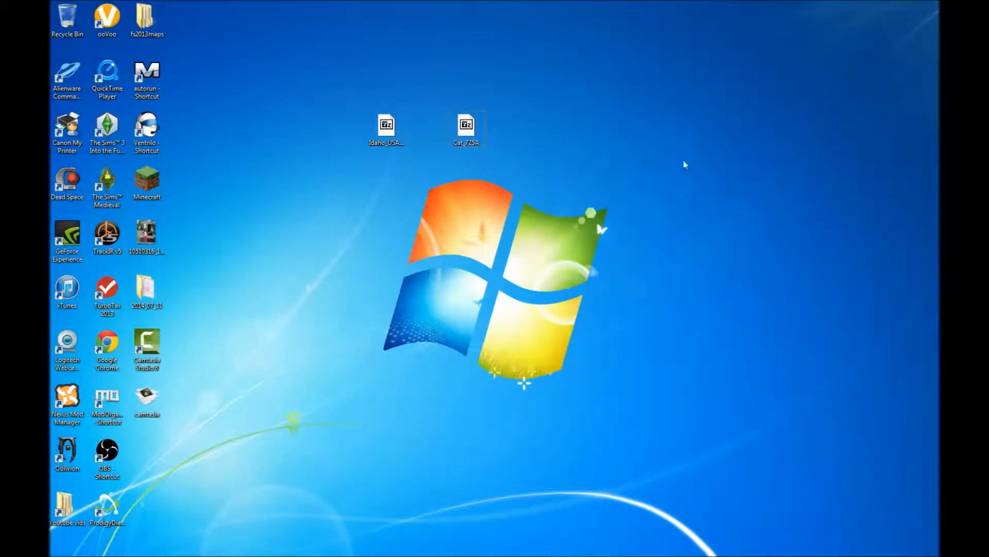
{"action": "mouse_move", "coordinate": [599, 207]}
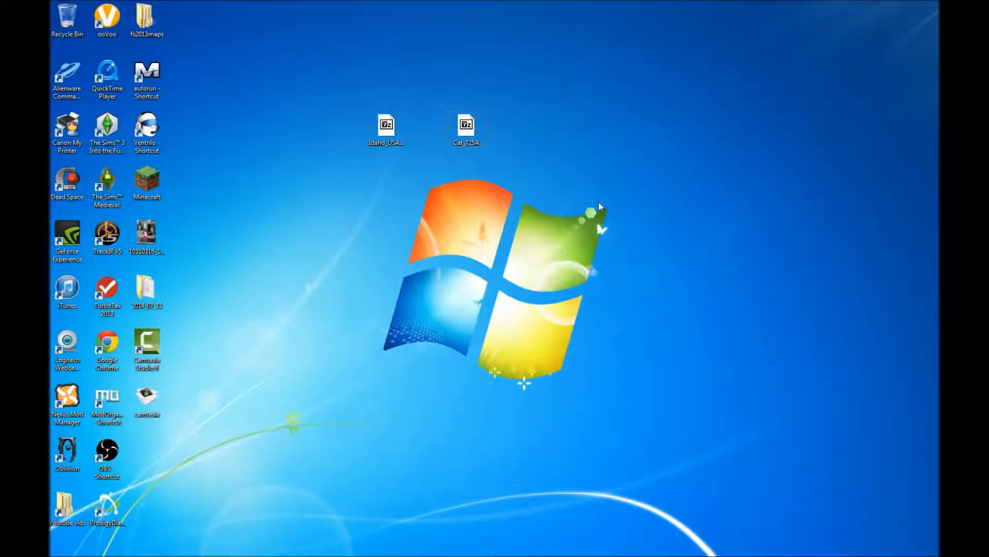
{"action": "mouse_move", "coordinate": [576, 203]}
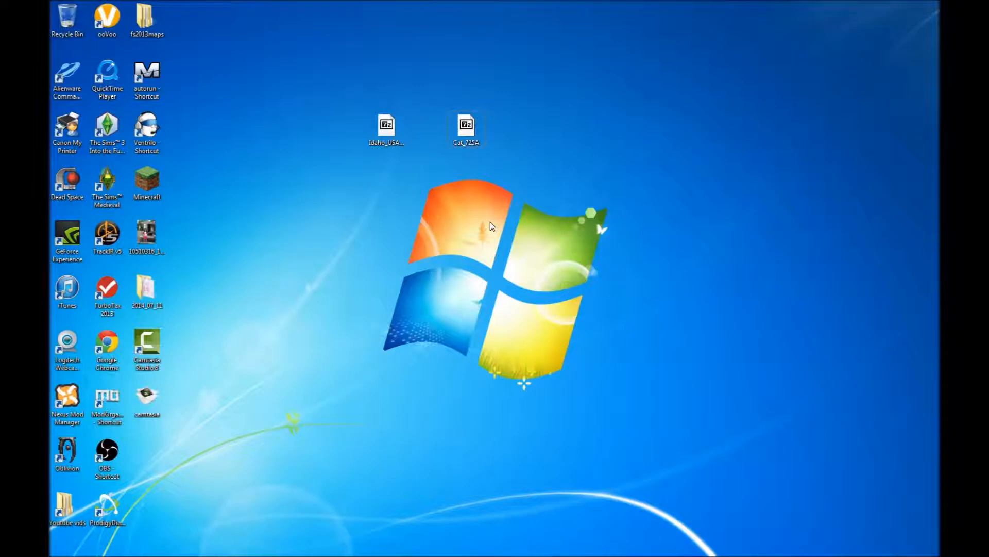
{"action": "mouse_move", "coordinate": [434, 211]}
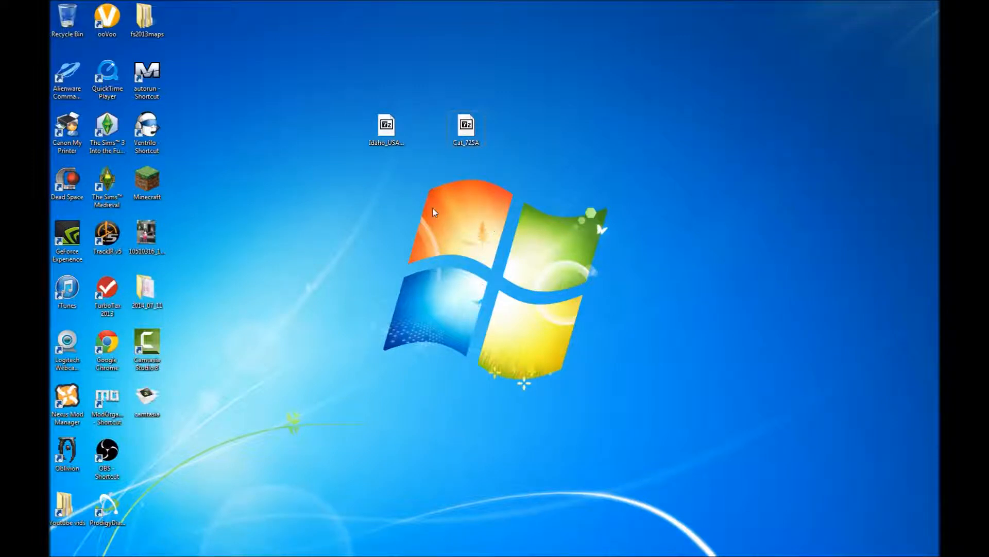
{"action": "mouse_move", "coordinate": [399, 206]}
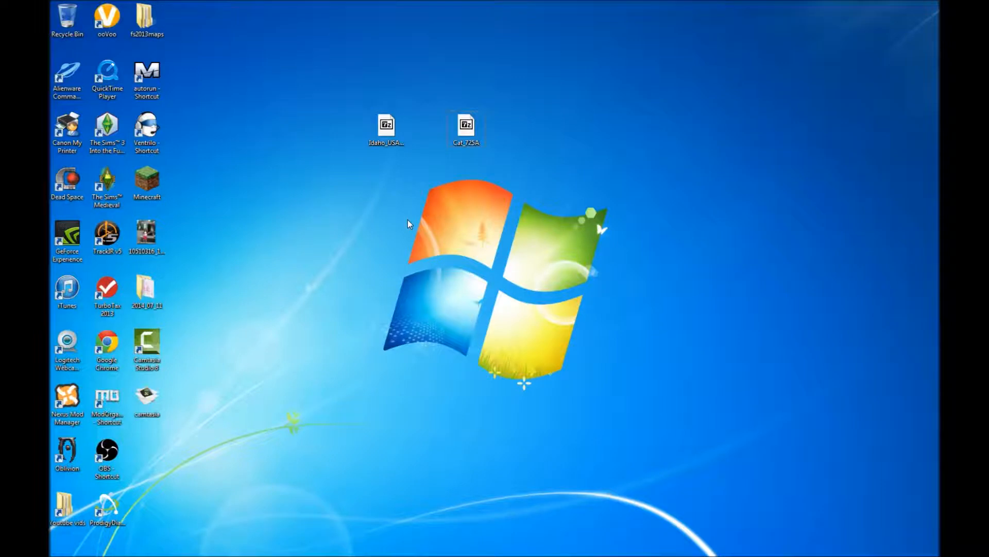
{"action": "mouse_move", "coordinate": [389, 225]}
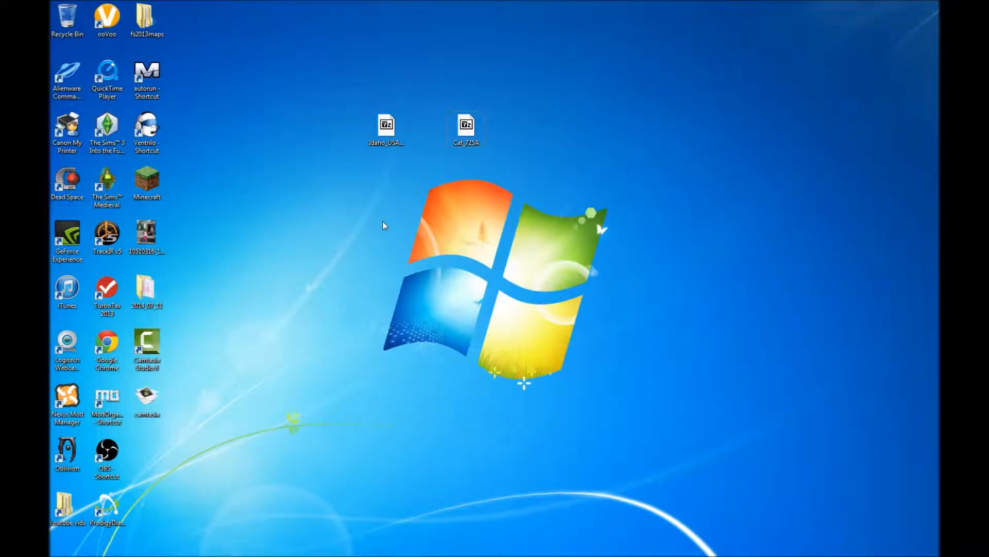
{"action": "mouse_move", "coordinate": [327, 348]}
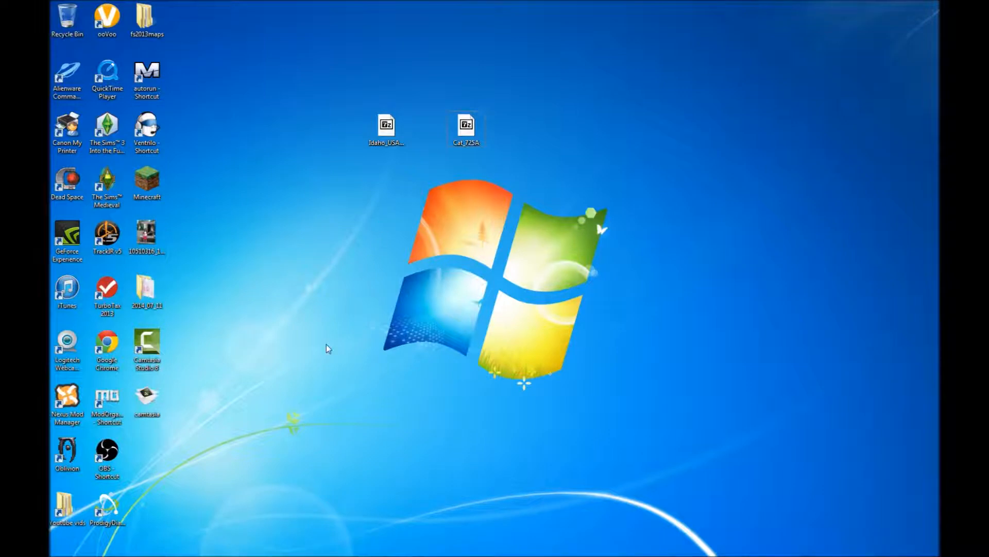
{"action": "mouse_move", "coordinate": [387, 207]}
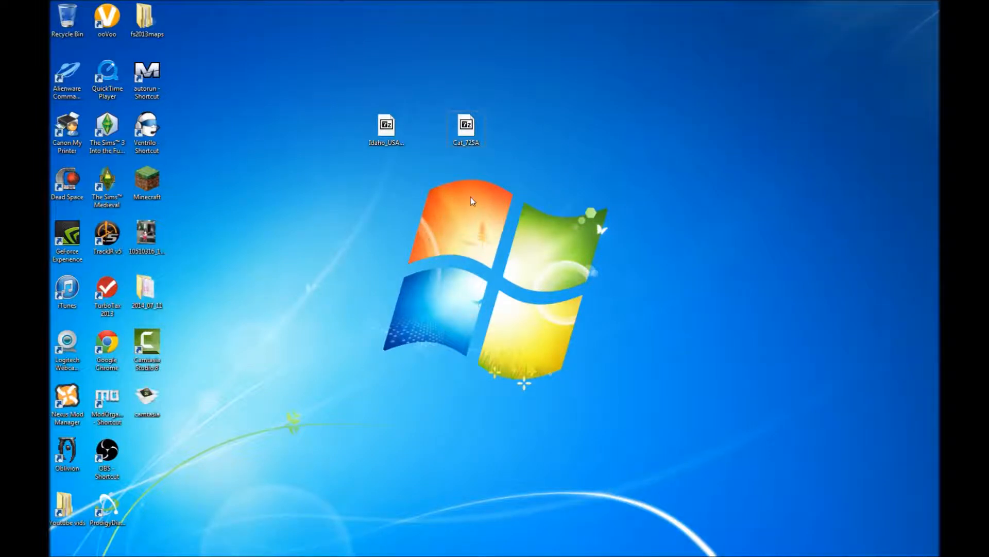
Select both downloaded 7z archives on the desktop and bring up the Start menu.
{"action": "left_click", "coordinate": [465, 124]}
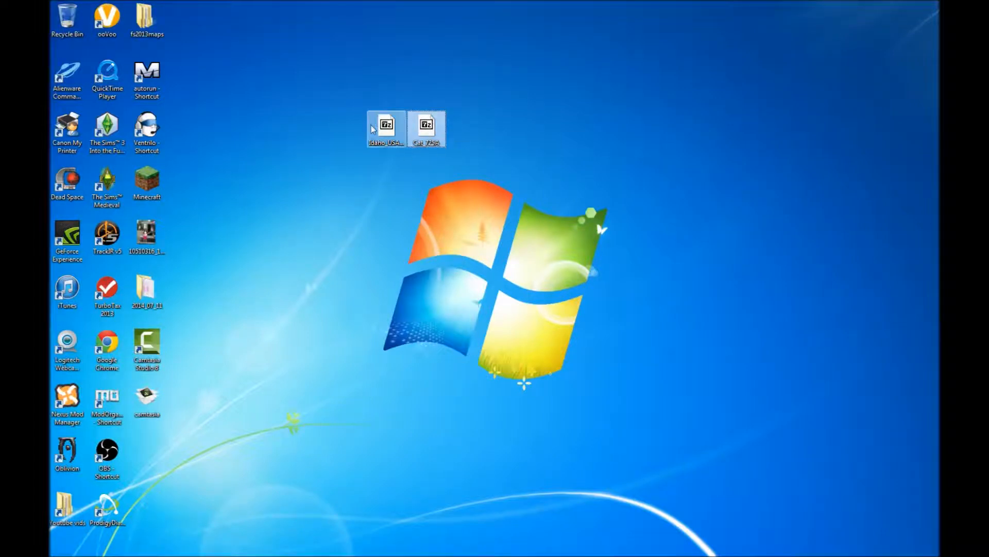
{"action": "left_click", "coordinate": [426, 129]}
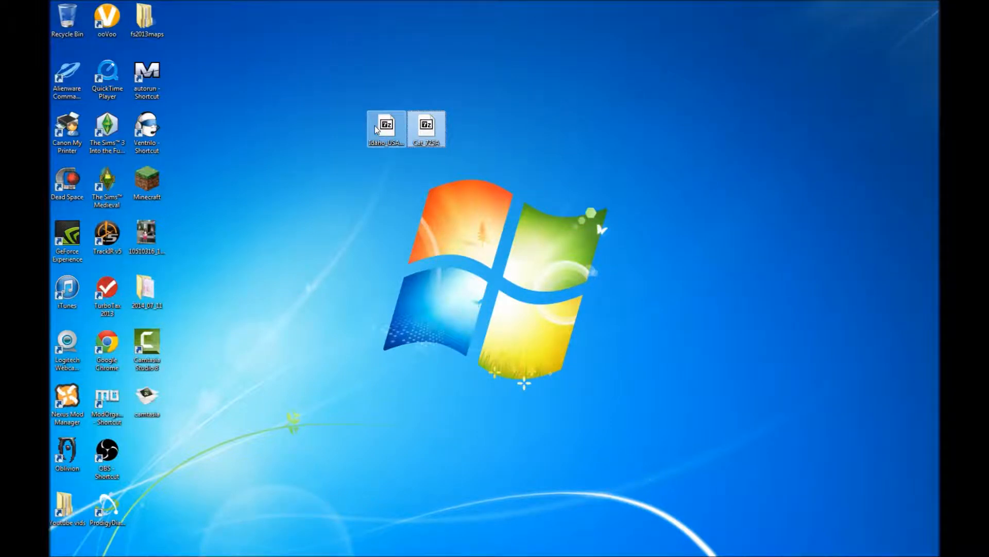
{"action": "left_click", "coordinate": [448, 120]}
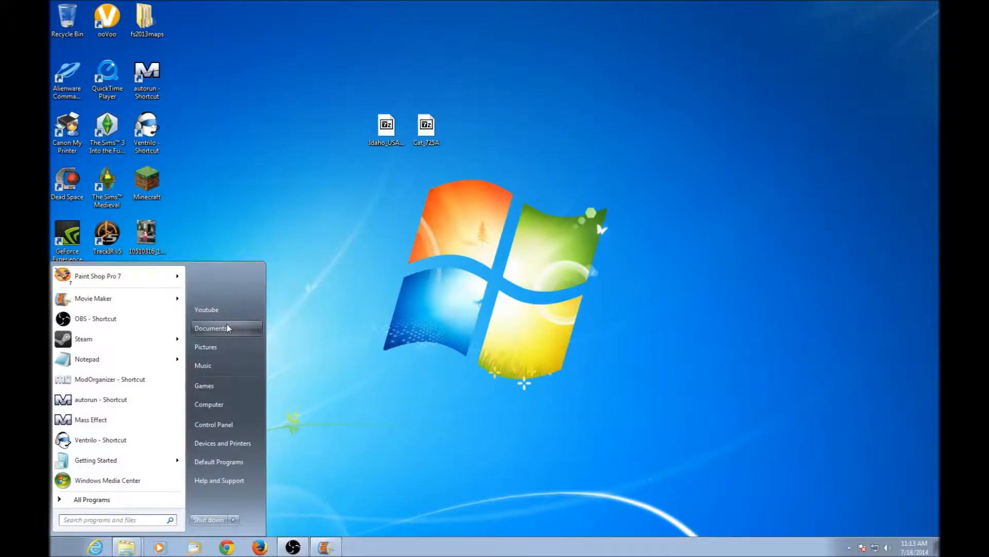
Browse Documents > My Games > FarmingSimulator2013 > mods, then select Cat_725A on the desktop.
{"action": "left_click", "coordinate": [211, 328]}
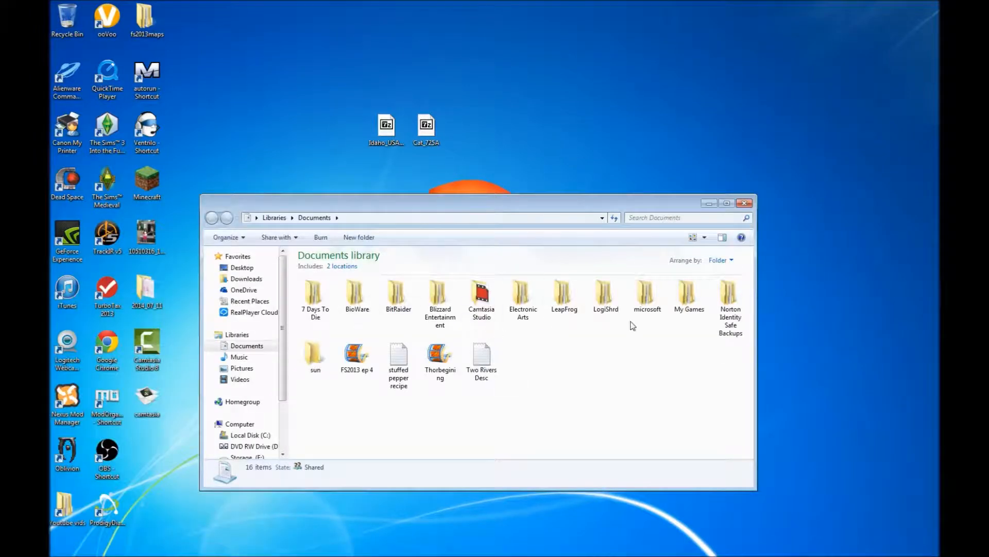
{"action": "double_click", "coordinate": [688, 297]}
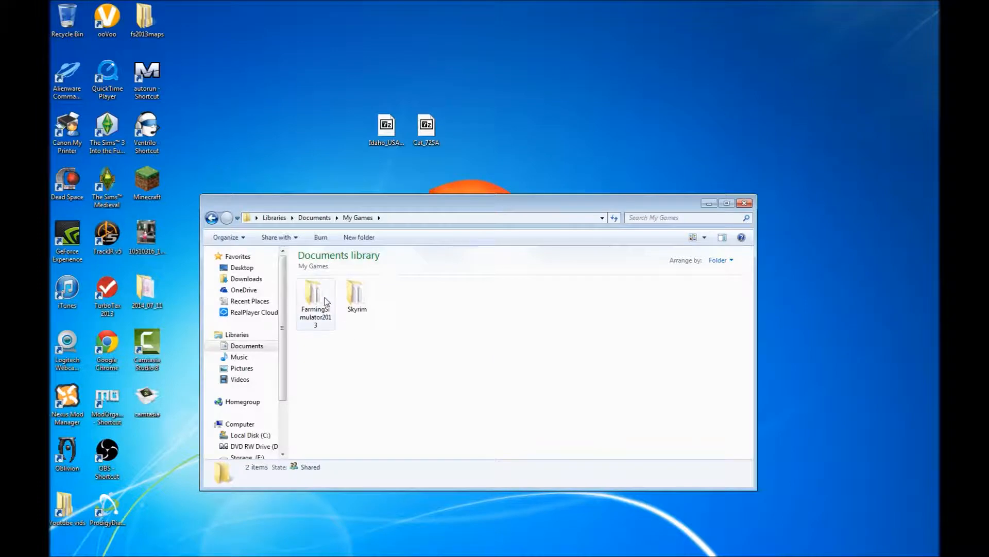
{"action": "double_click", "coordinate": [315, 297]}
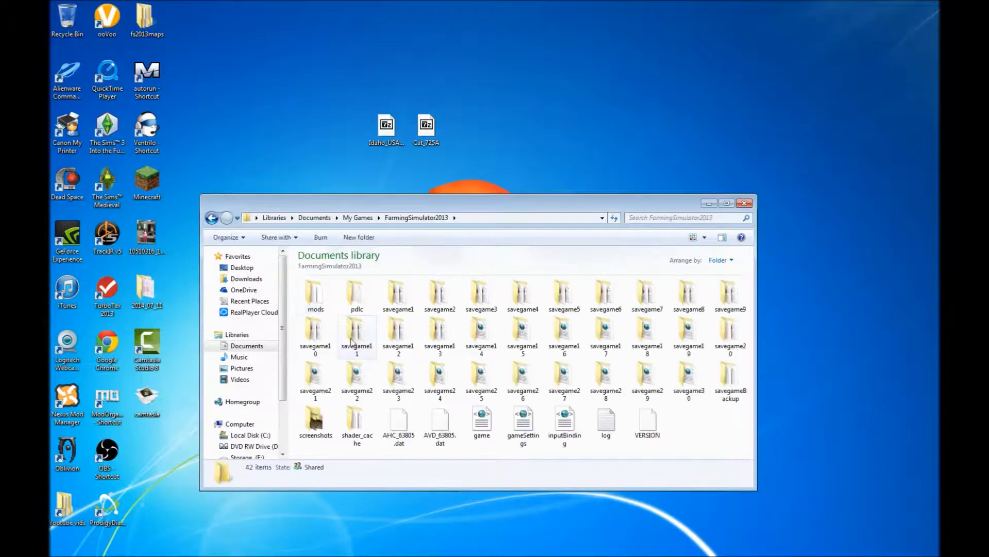
{"action": "left_click", "coordinate": [315, 293]}
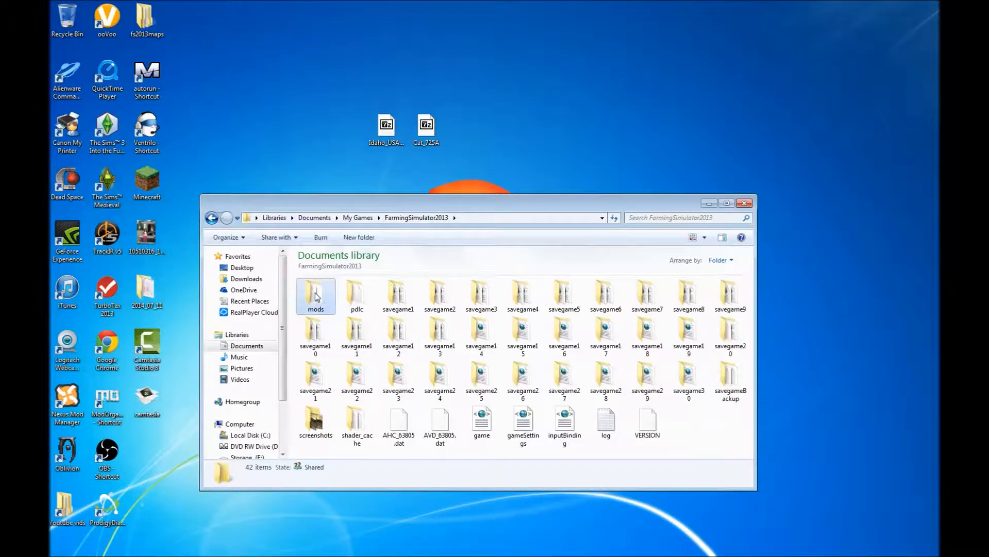
{"action": "double_click", "coordinate": [315, 295]}
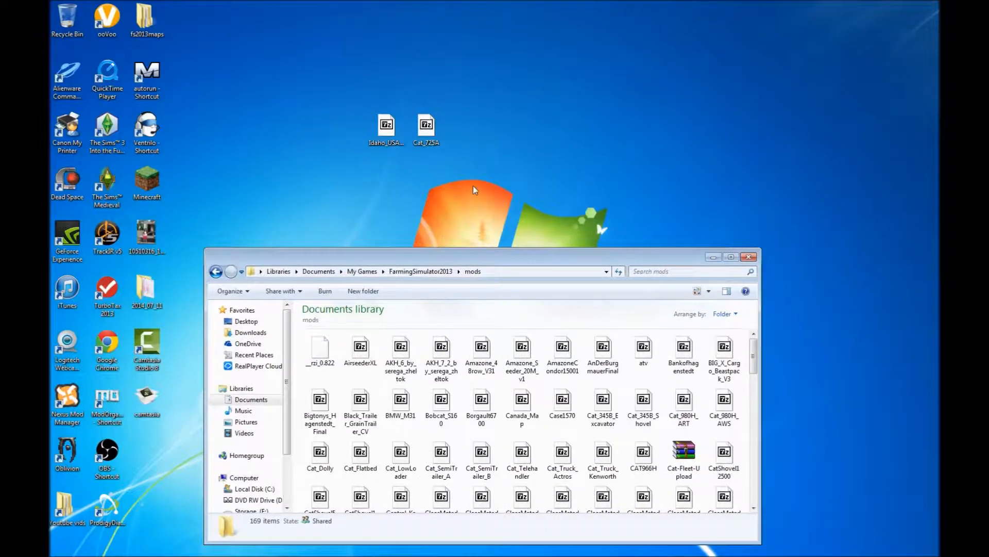
{"action": "left_click", "coordinate": [426, 126]}
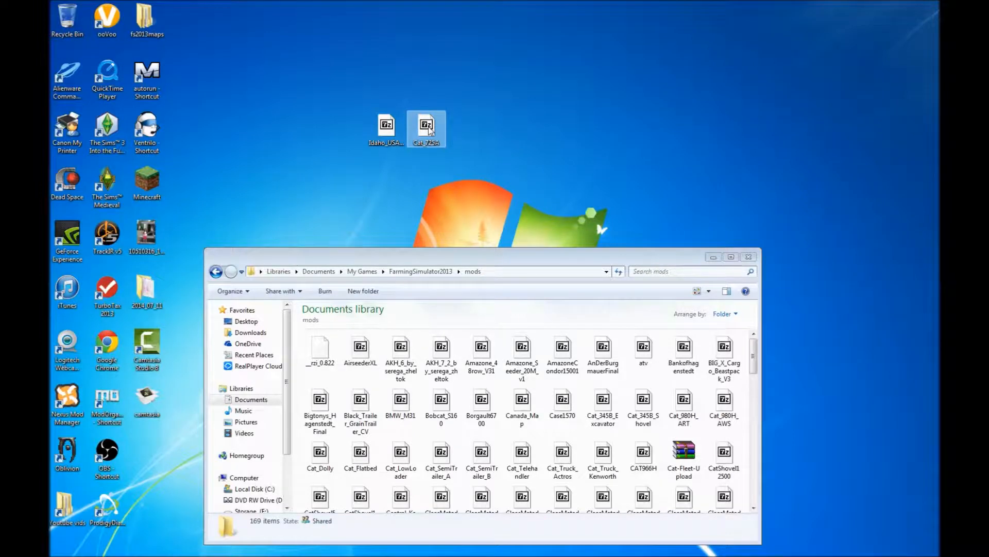
Open Cat_725A.zip in 7-Zip to view its textures, sounds and scripts folders.
{"action": "double_click", "coordinate": [426, 128]}
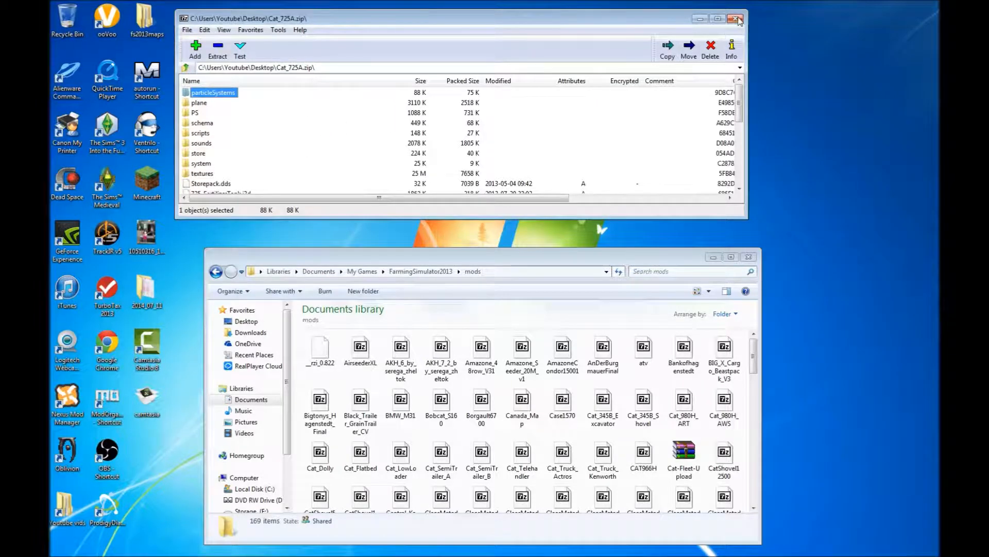
Close the Cat_725A archive without extracting, then close the mods folder window.
{"action": "left_click", "coordinate": [736, 18]}
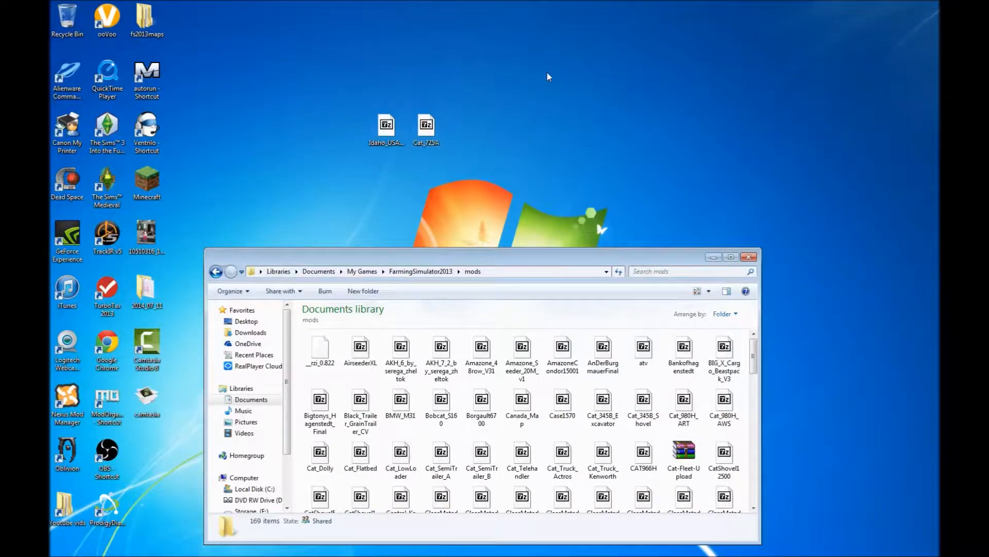
{"action": "mouse_move", "coordinate": [505, 130]}
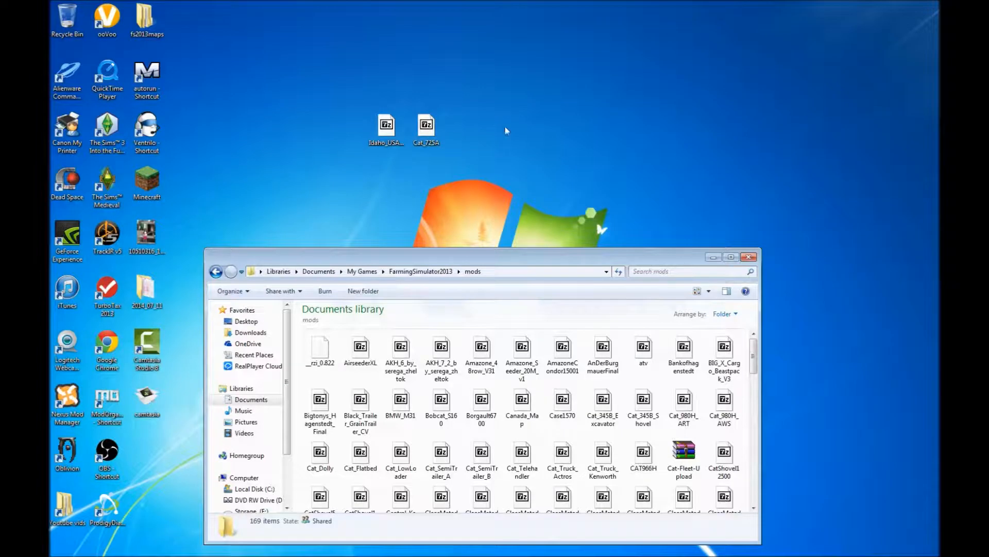
{"action": "mouse_move", "coordinate": [492, 102]}
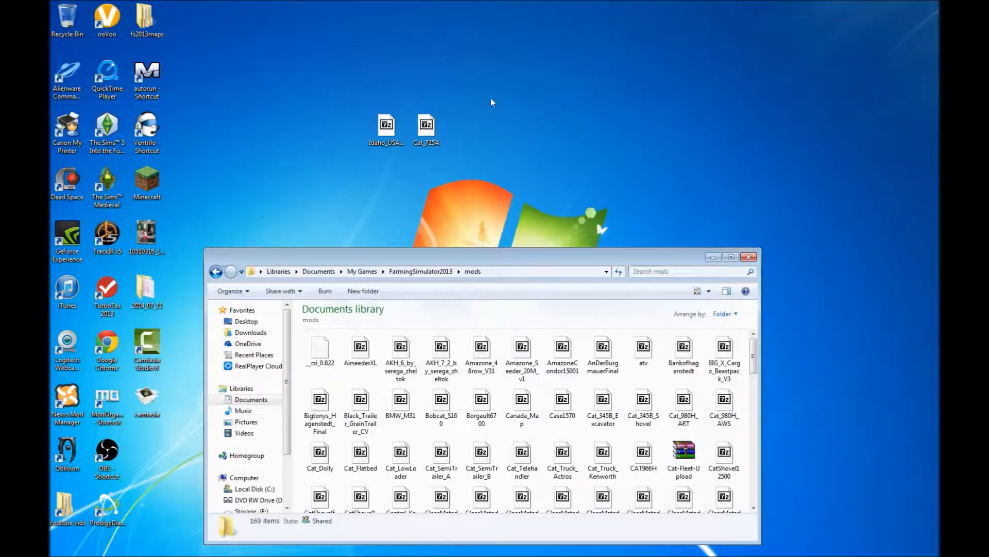
{"action": "mouse_move", "coordinate": [486, 142]}
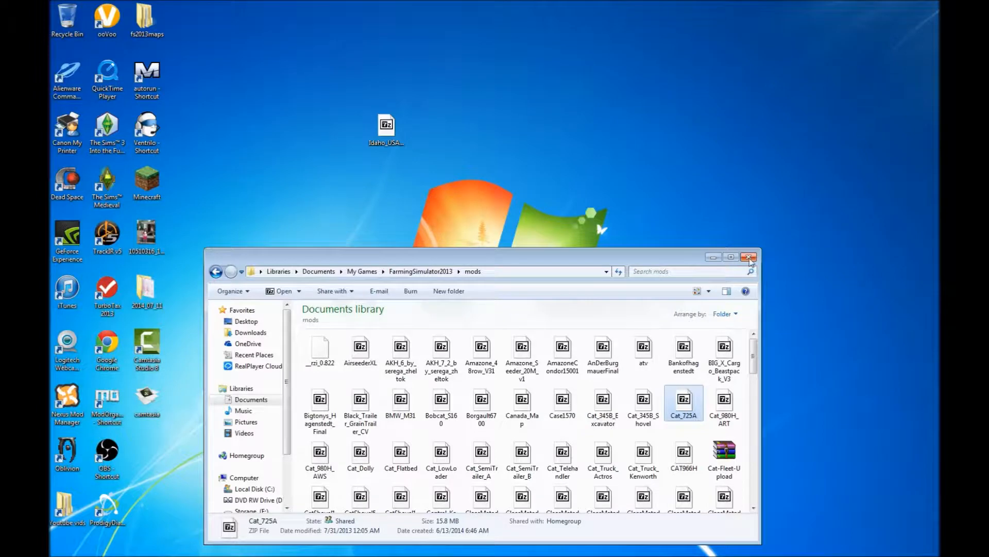
{"action": "left_click", "coordinate": [749, 256]}
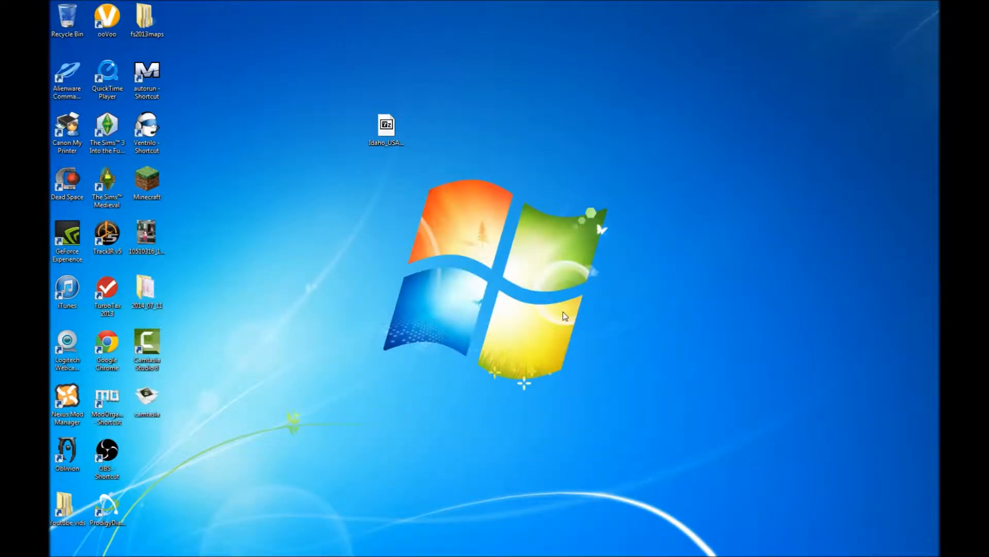
{"action": "mouse_move", "coordinate": [375, 294]}
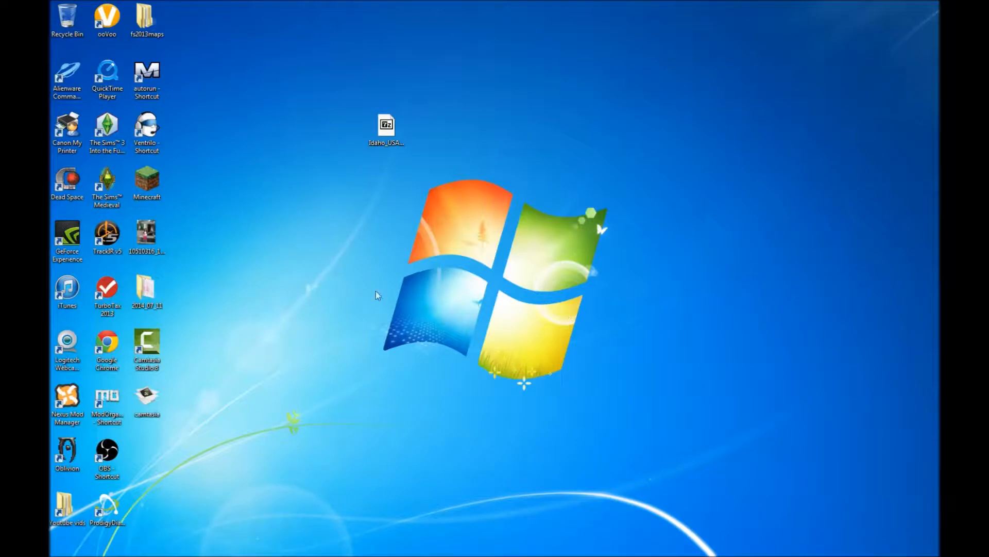
{"action": "mouse_move", "coordinate": [316, 534]}
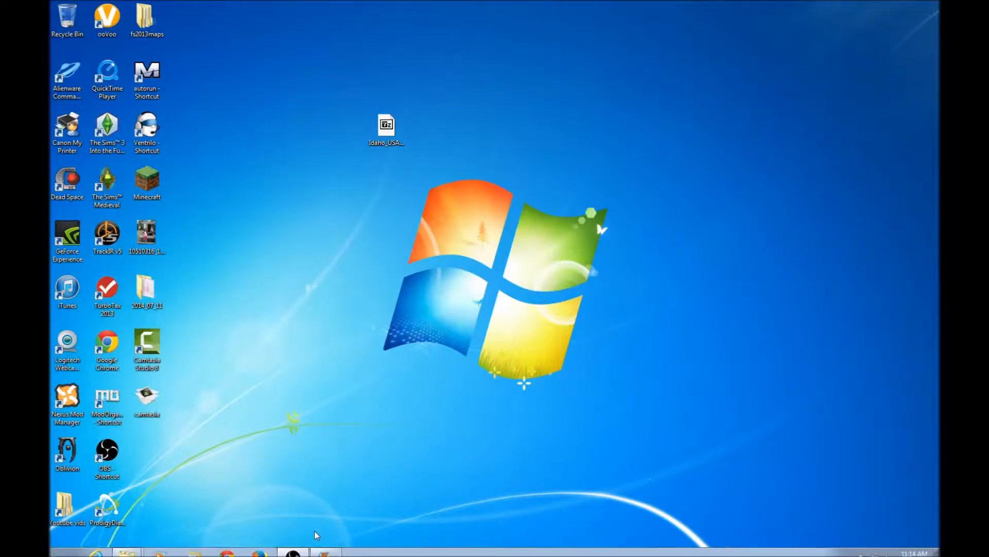
Open Idaho_USA_v1_1_UNZIP.zip from the desktop in 7-Zip to list its zips.
{"action": "left_click", "coordinate": [385, 124]}
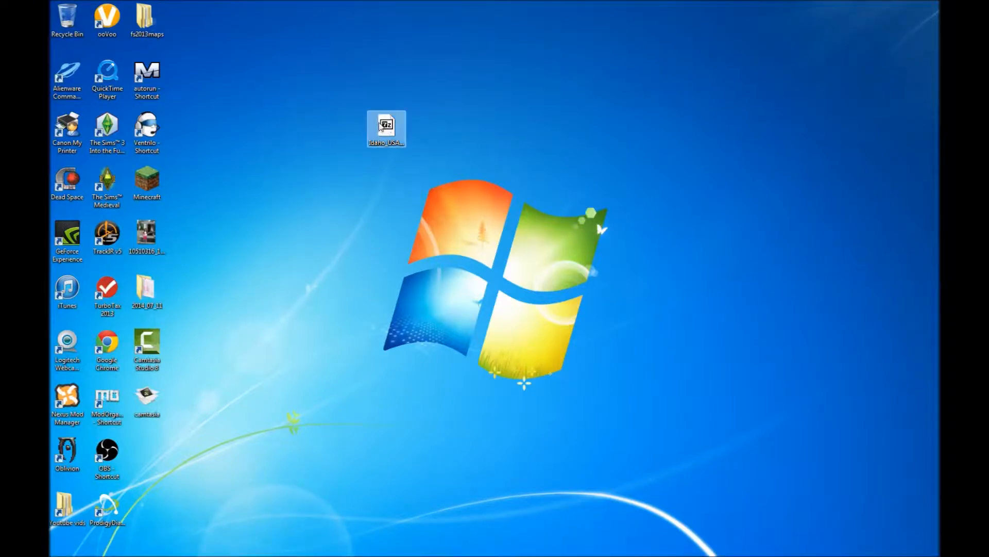
{"action": "double_click", "coordinate": [386, 123]}
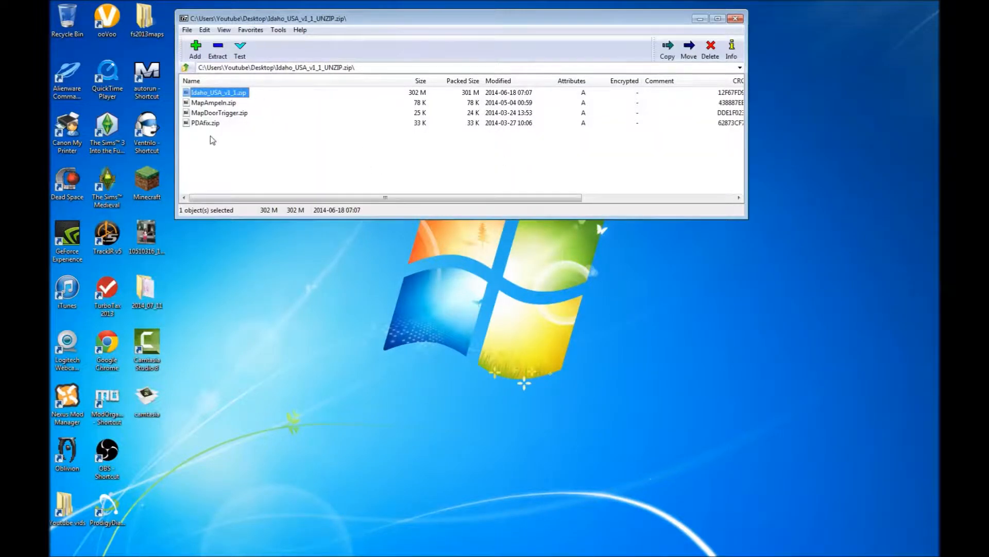
{"action": "mouse_move", "coordinate": [216, 130]}
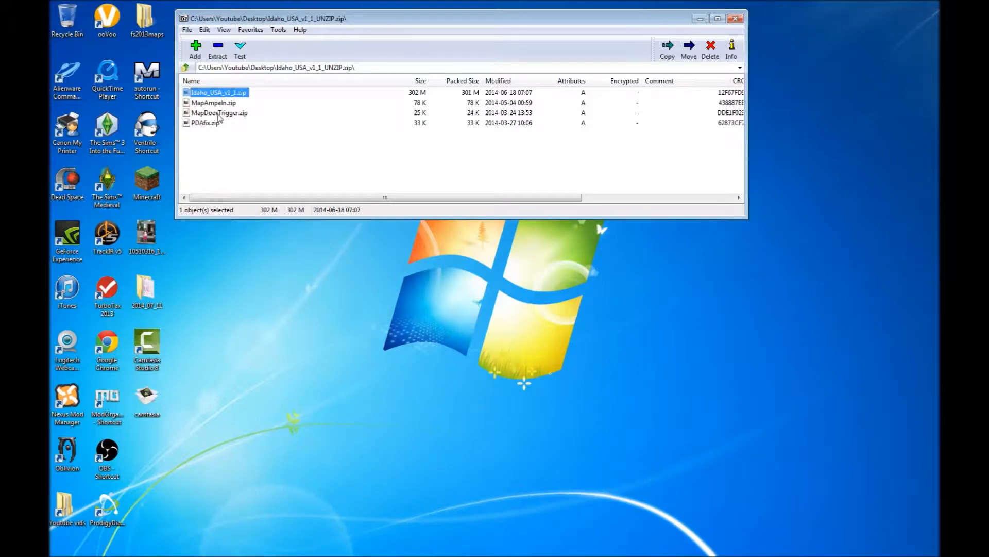
{"action": "mouse_move", "coordinate": [230, 112]}
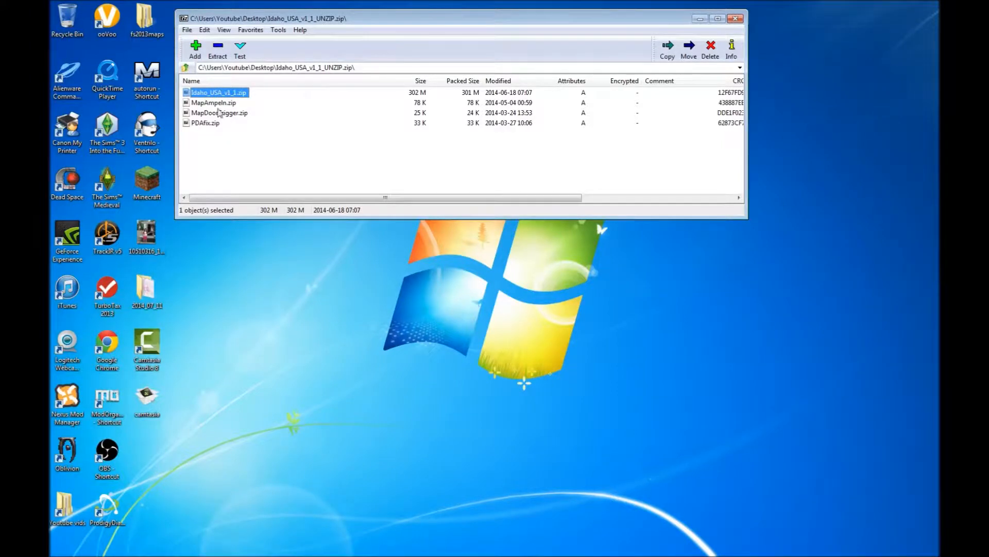
{"action": "mouse_move", "coordinate": [300, 150]}
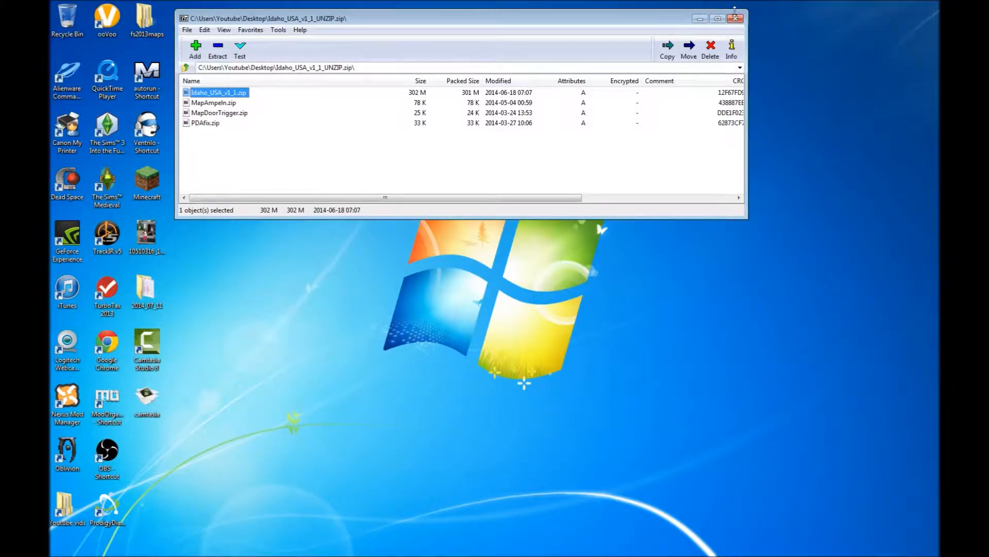
Close 7-Zip, reopen Documents > My Games > FarmingSimulator2013 > mods, and select the Idaho zip.
{"action": "left_click", "coordinate": [736, 17]}
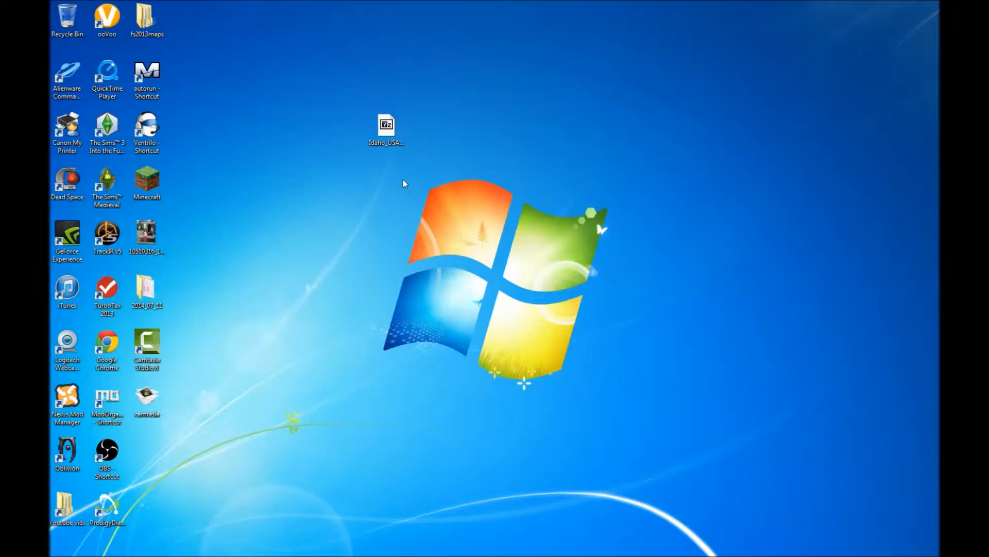
{"action": "mouse_move", "coordinate": [388, 327]}
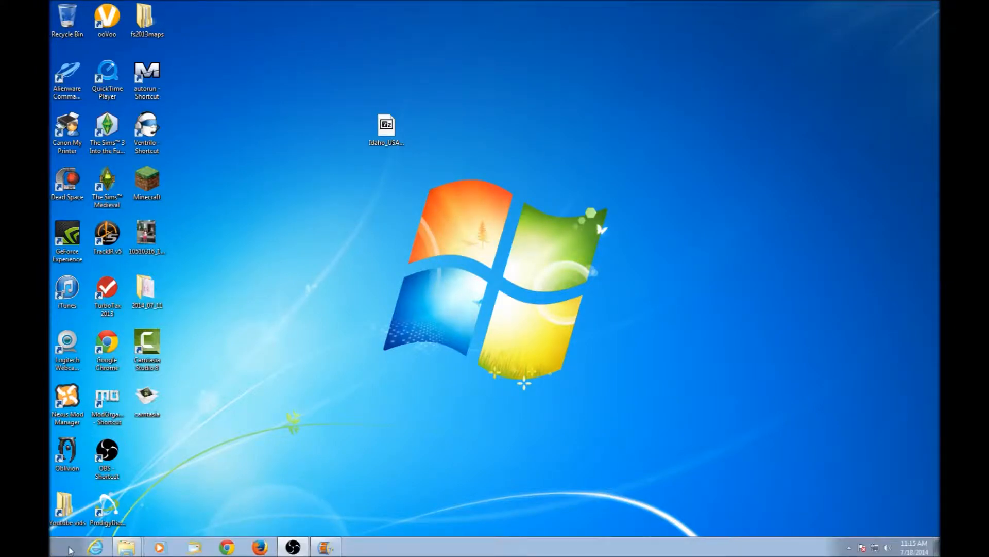
{"action": "left_click", "coordinate": [69, 547]}
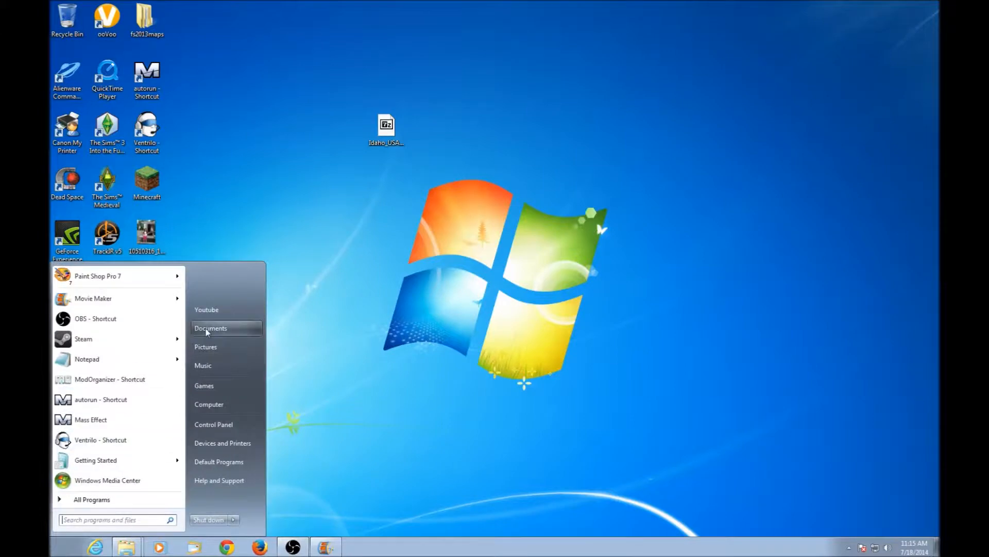
{"action": "left_click", "coordinate": [211, 328]}
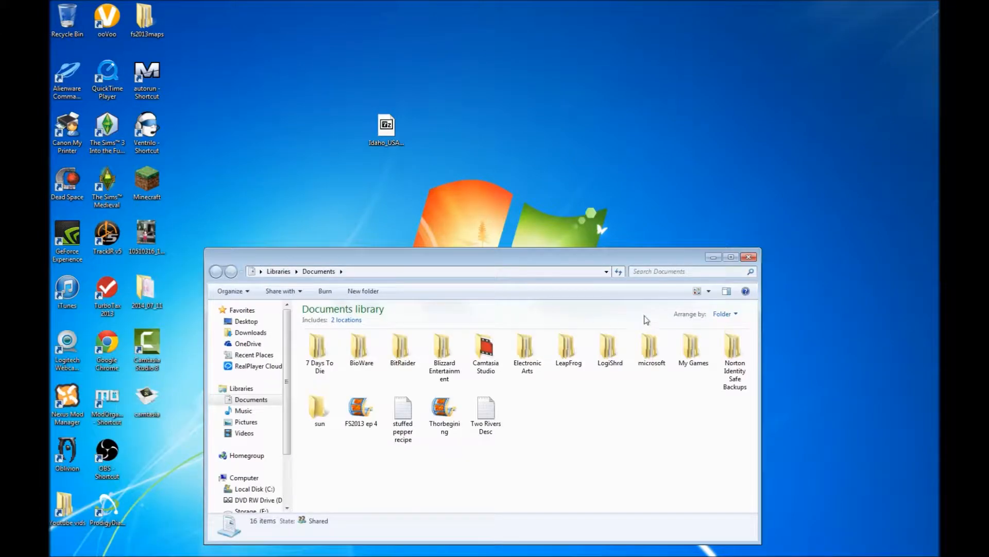
{"action": "double_click", "coordinate": [693, 346]}
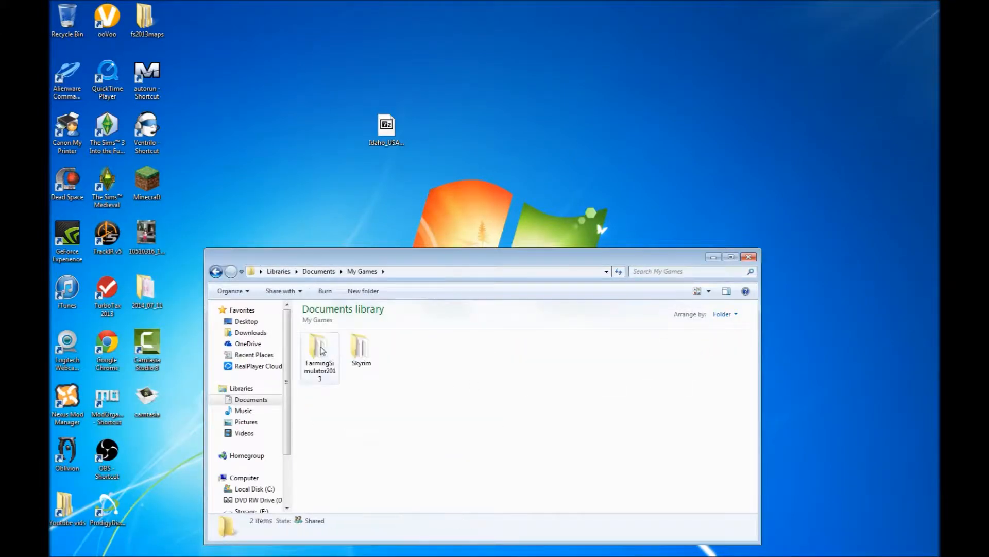
{"action": "double_click", "coordinate": [320, 352]}
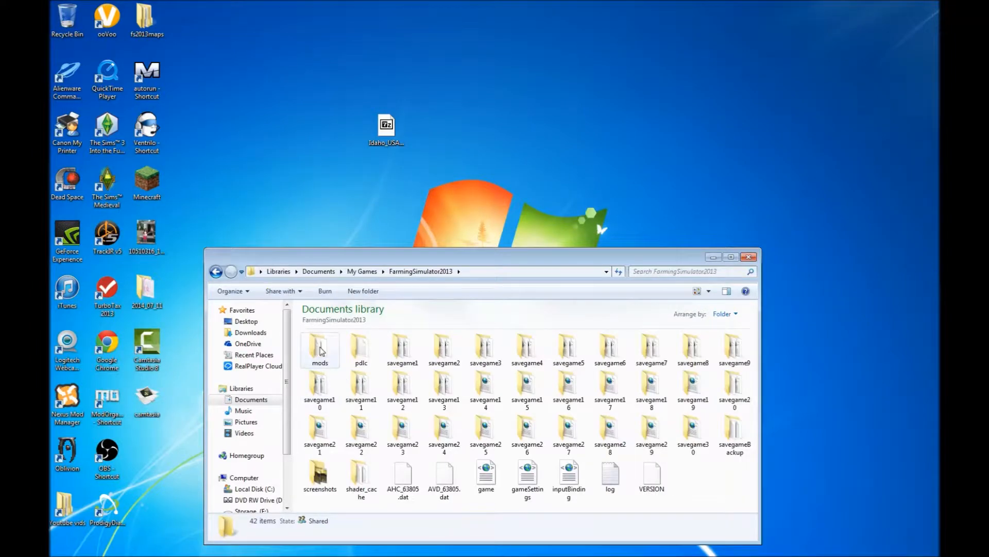
{"action": "double_click", "coordinate": [319, 346]}
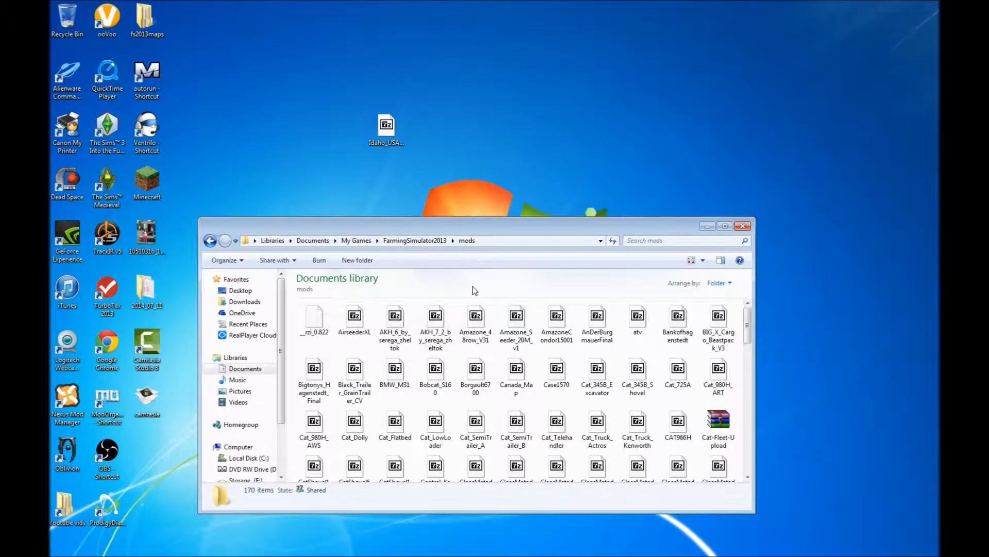
{"action": "mouse_move", "coordinate": [491, 253]}
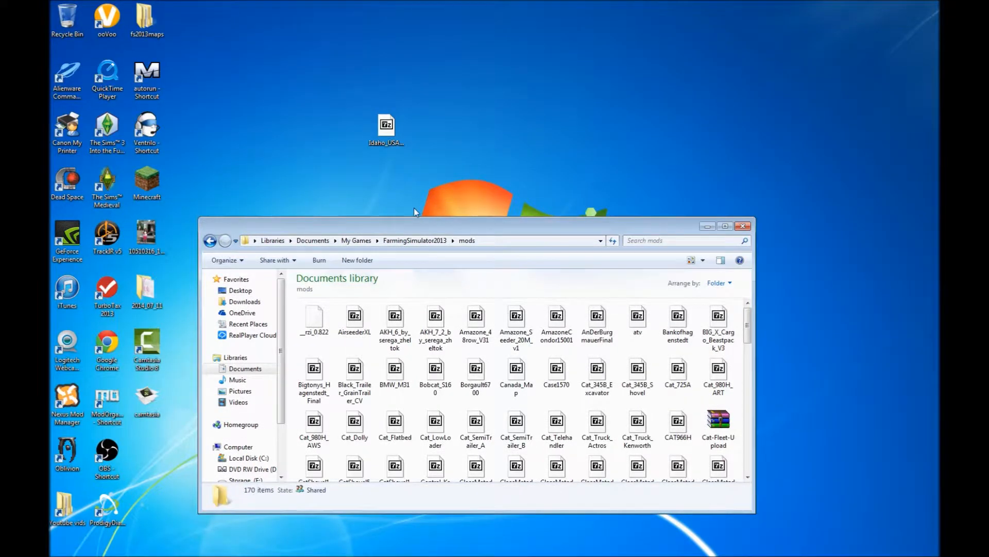
{"action": "left_click", "coordinate": [386, 127]}
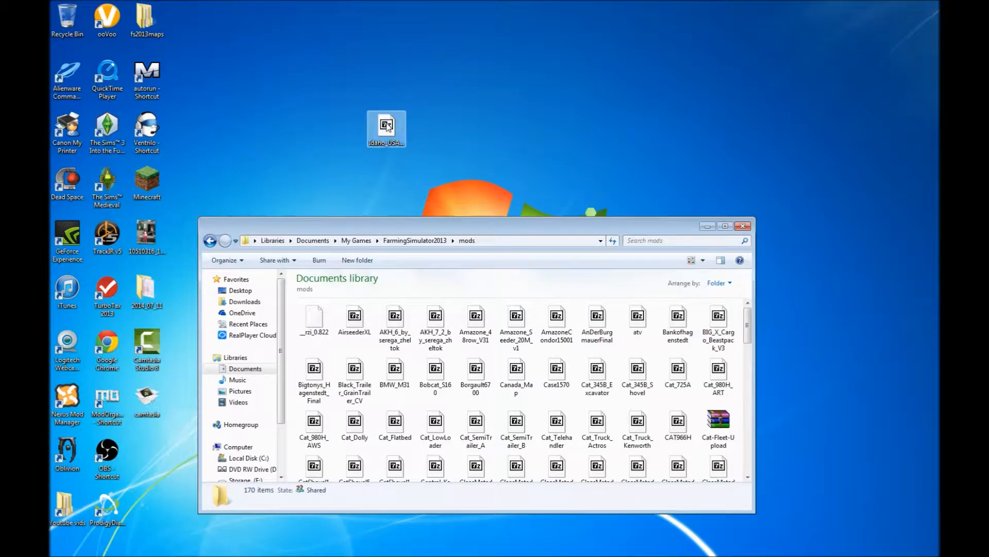
Open the Idaho zip in 7-Zip, copy a file into mods (171 items), and close windows.
{"action": "double_click", "coordinate": [386, 127]}
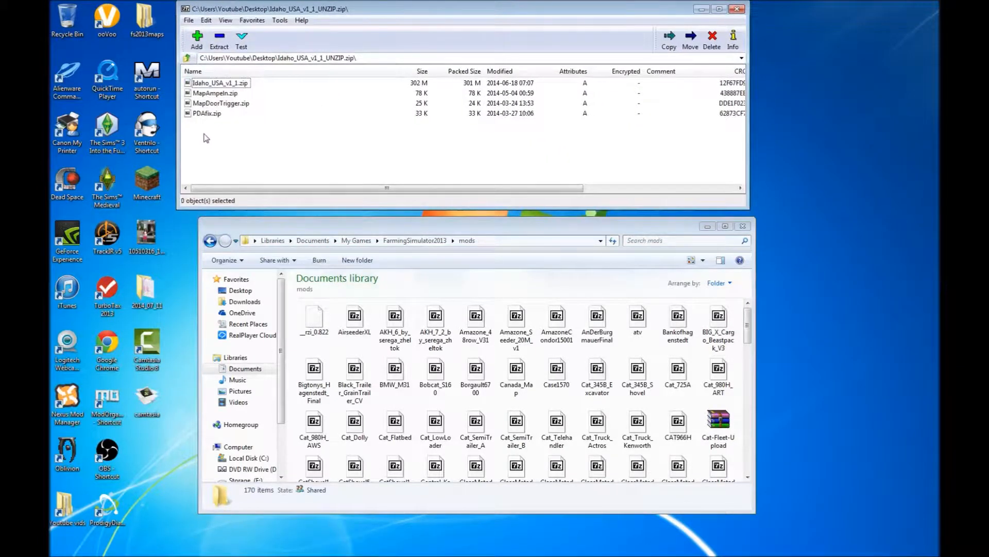
{"action": "key", "text": "ctrl+a"}
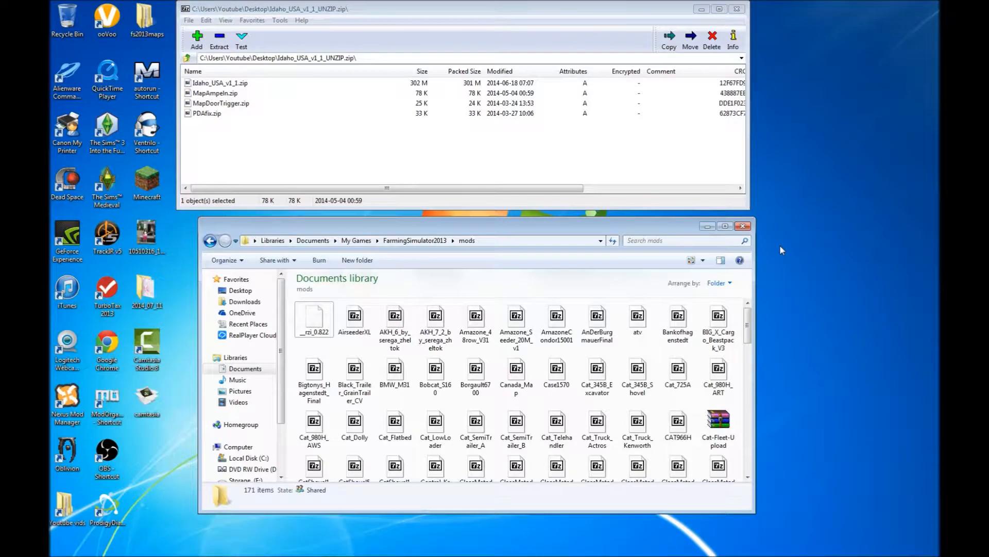
{"action": "mouse_move", "coordinate": [810, 101]}
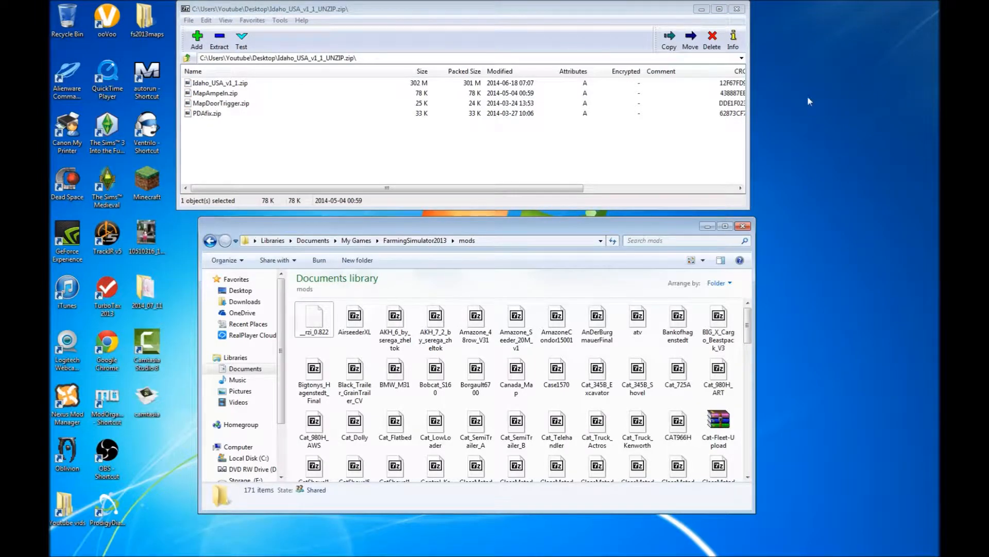
{"action": "left_click", "coordinate": [736, 8]}
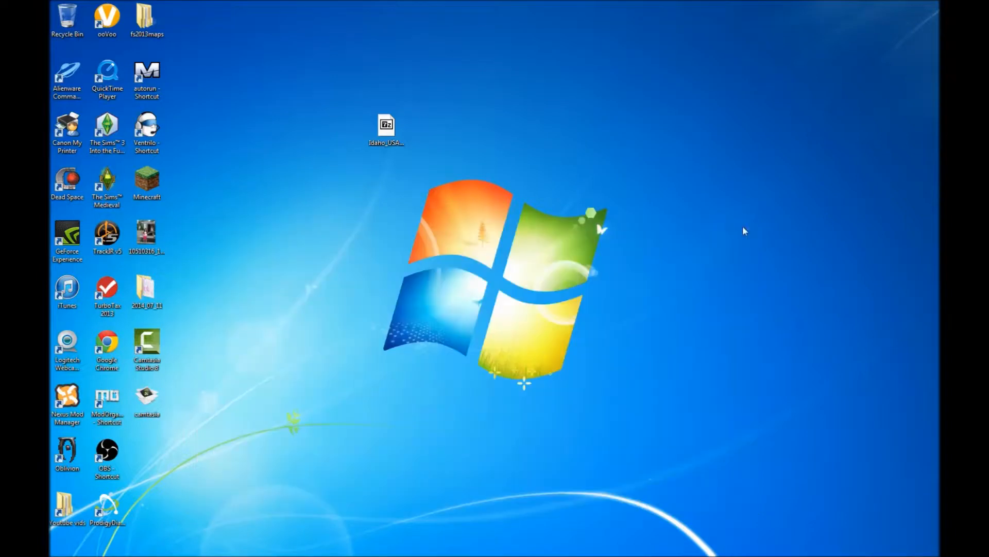
{"action": "mouse_move", "coordinate": [805, 248]}
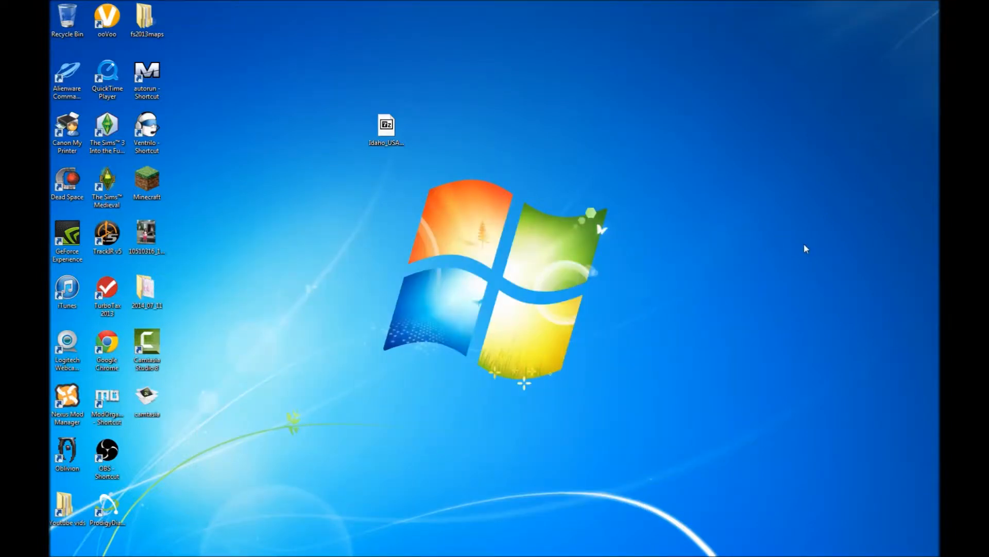
Move the leftover Idaho USA zip to the top desktop row beside fs2013maps.
{"action": "left_click", "coordinate": [386, 125]}
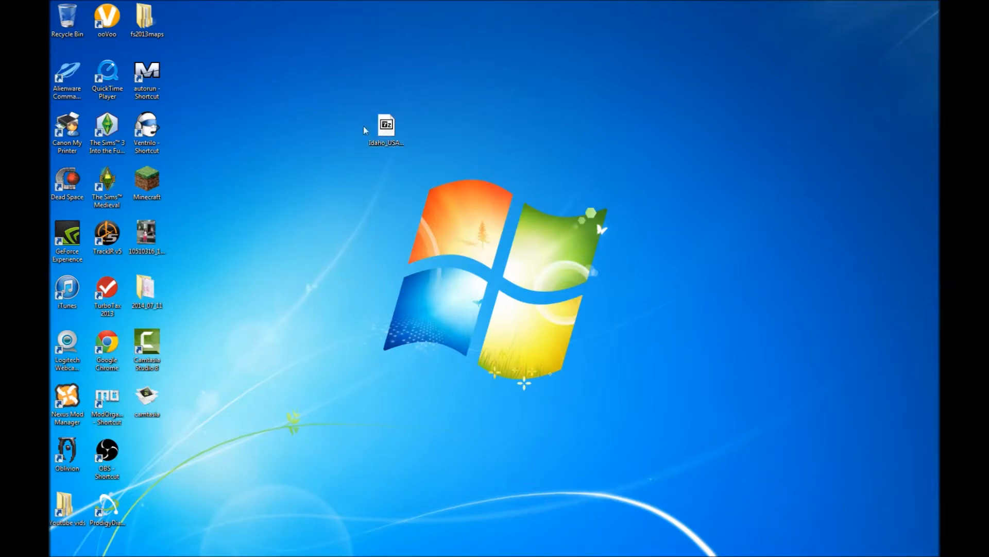
{"action": "left_click_drag", "start_coordinate": [386, 126], "coordinate": [227, 24]}
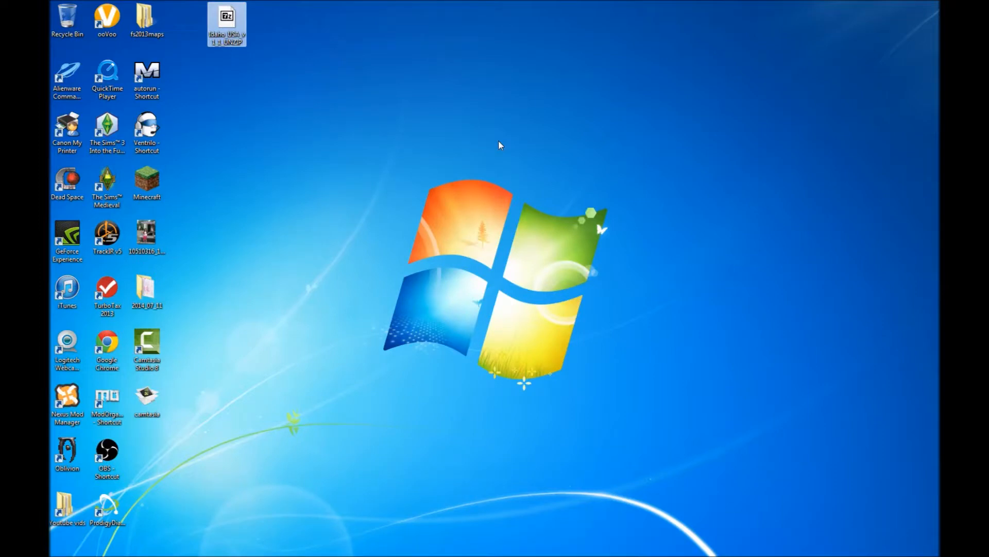
{"action": "mouse_move", "coordinate": [479, 254]}
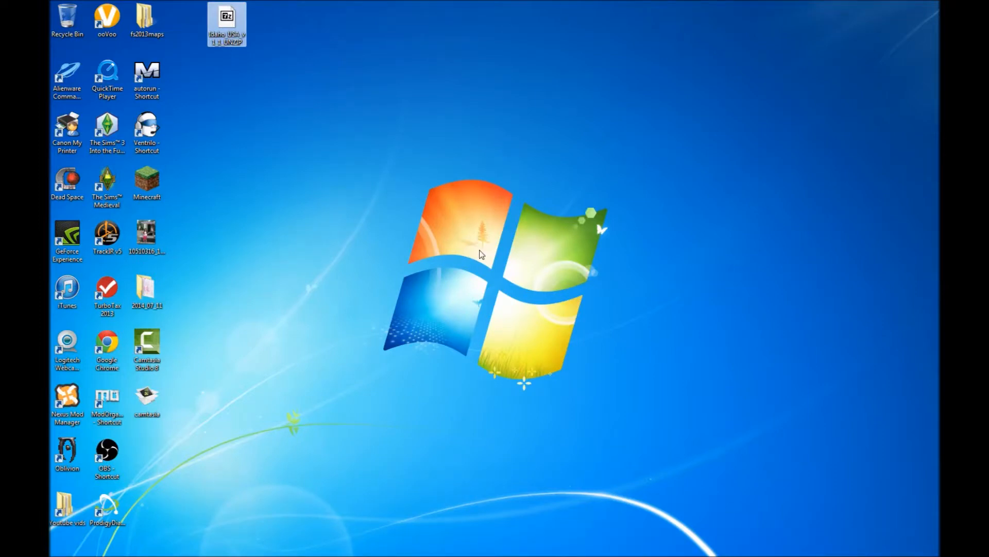
{"action": "mouse_move", "coordinate": [461, 226]}
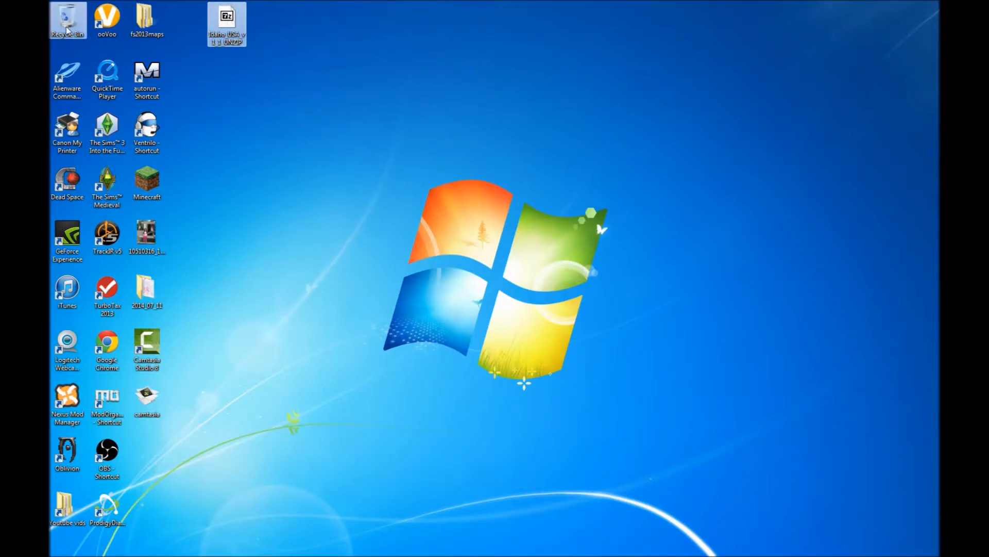
Permanently delete the leftover Idaho_USA_v1_1_UNZIP zip from the desktop, confirming with Yes.
{"action": "right_click", "coordinate": [67, 19]}
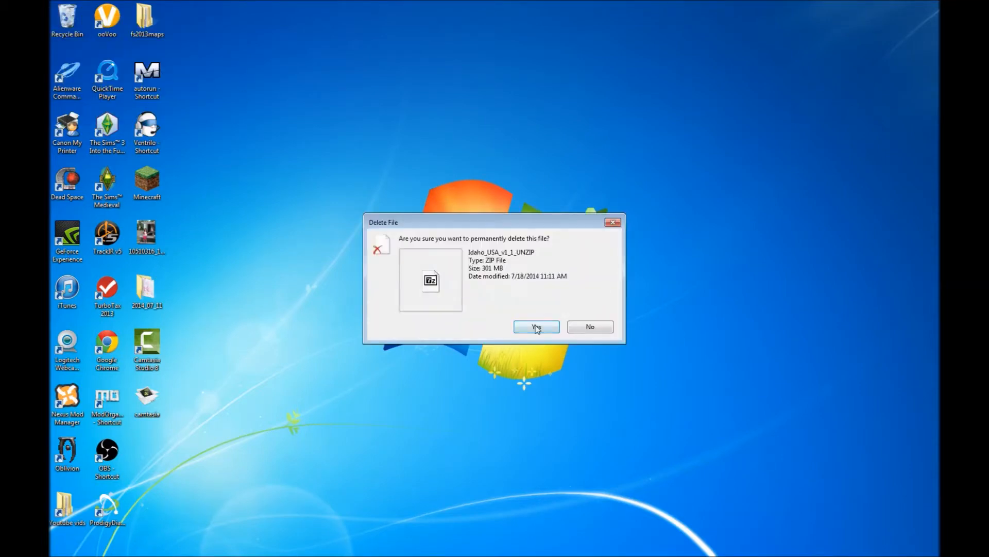
{"action": "left_click", "coordinate": [536, 326]}
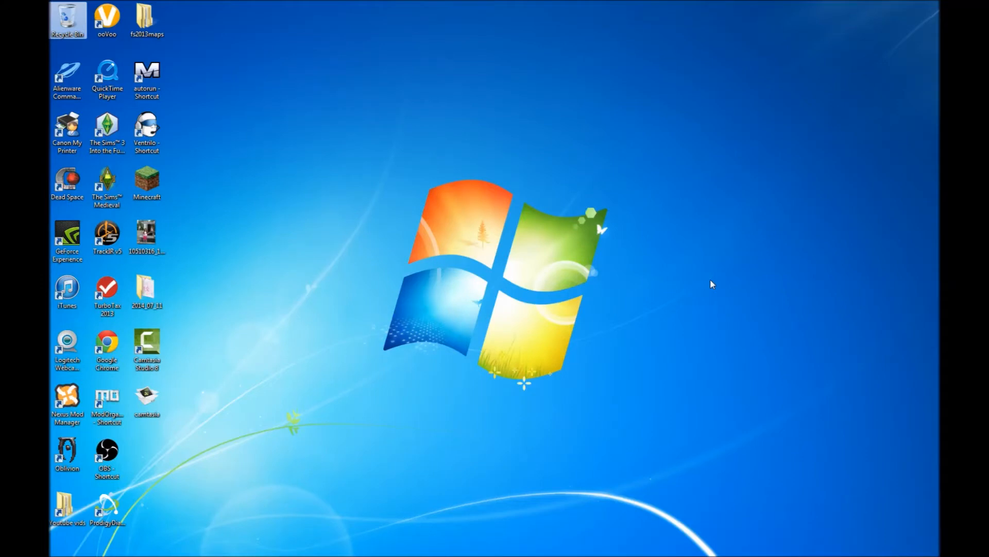